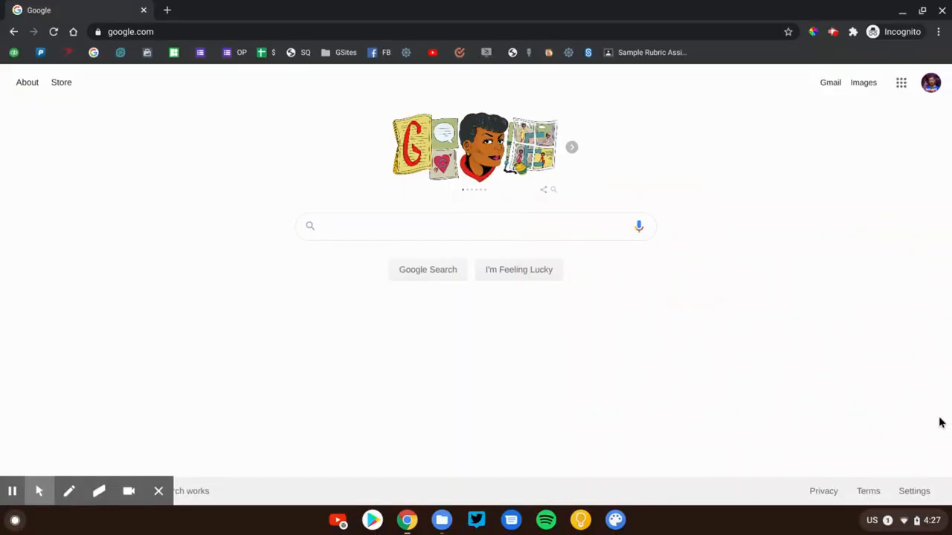
mouse_move(926, 152)
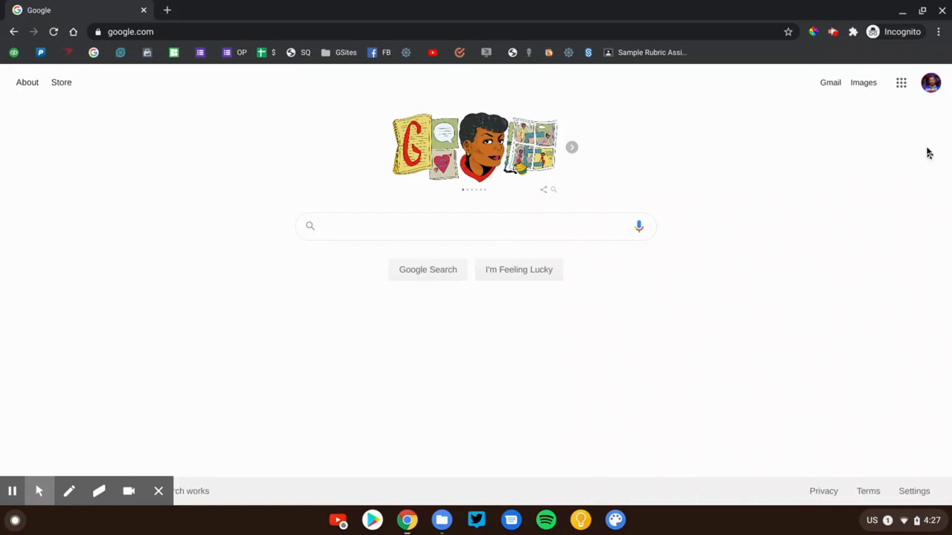
Go to classroom.google.com in Chrome to show the four class cards
left_click(898, 82)
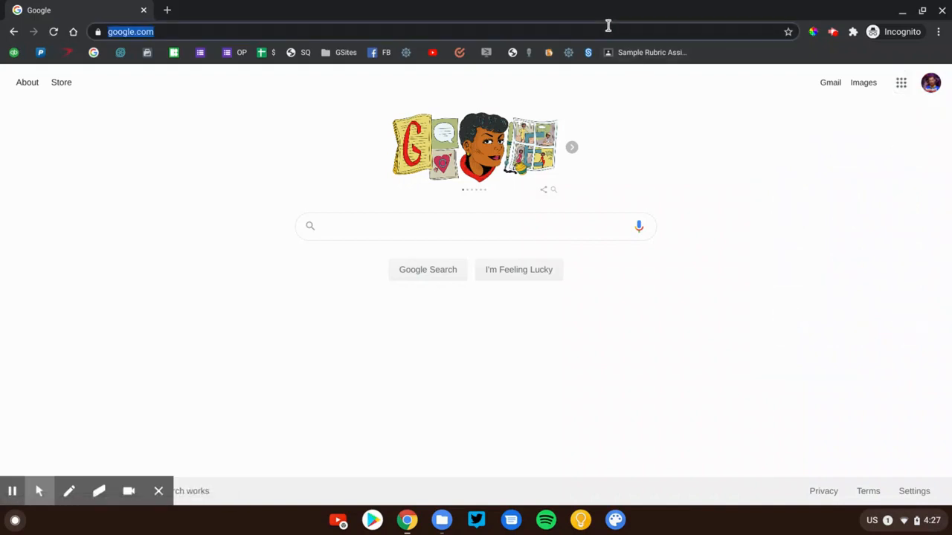
type("classroom.google.com")
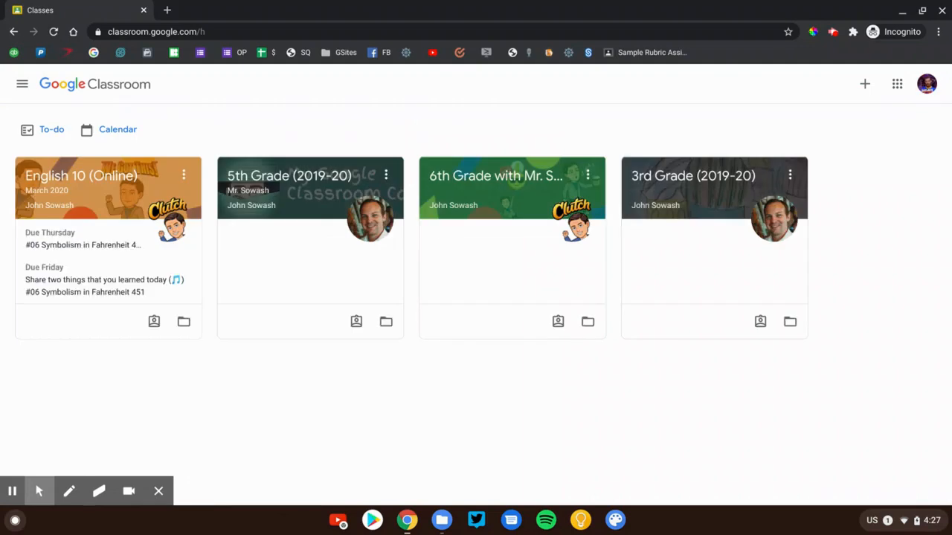
mouse_move(844, 59)
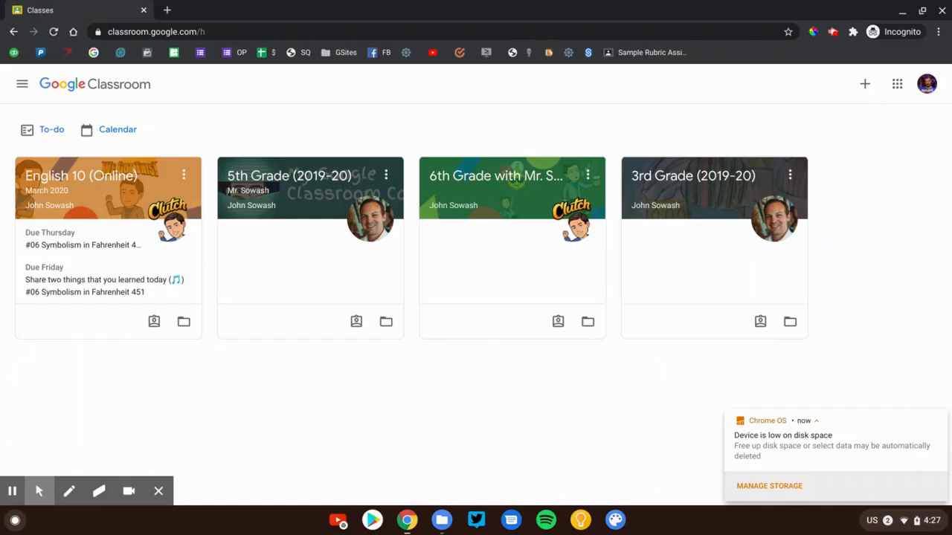
mouse_move(863, 83)
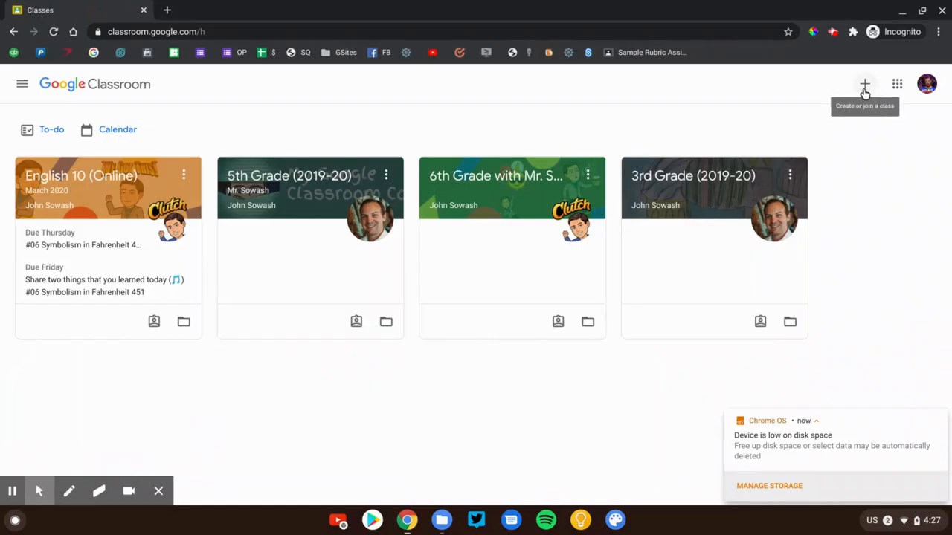
left_click(865, 84)
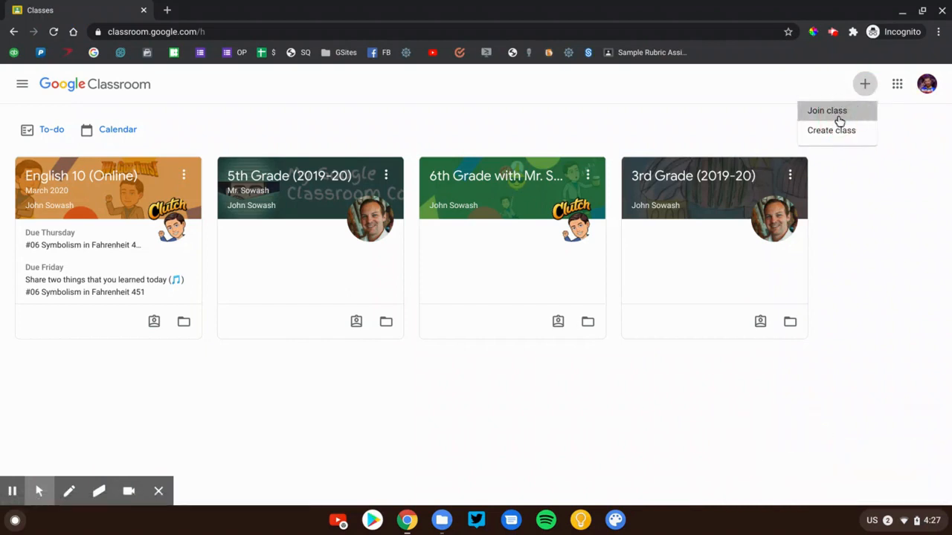
left_click(829, 110)
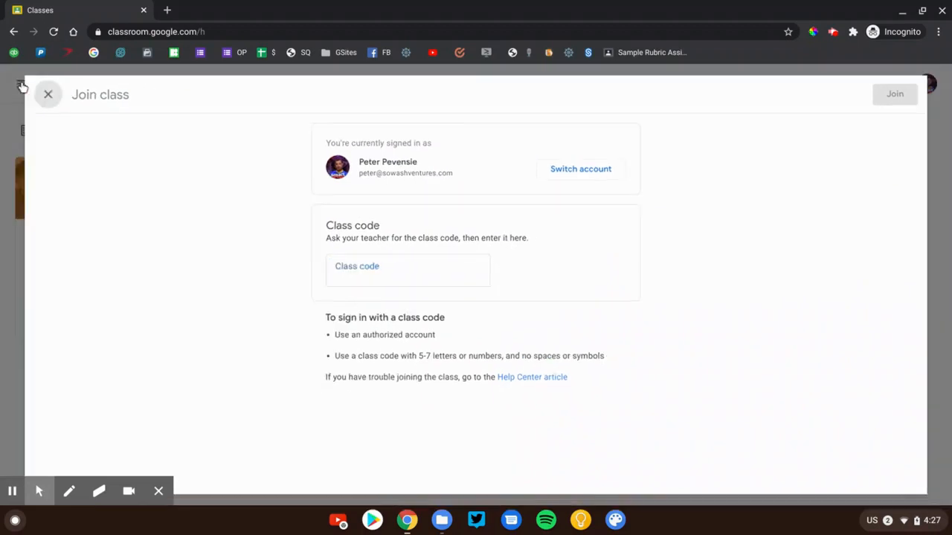
left_click(47, 93)
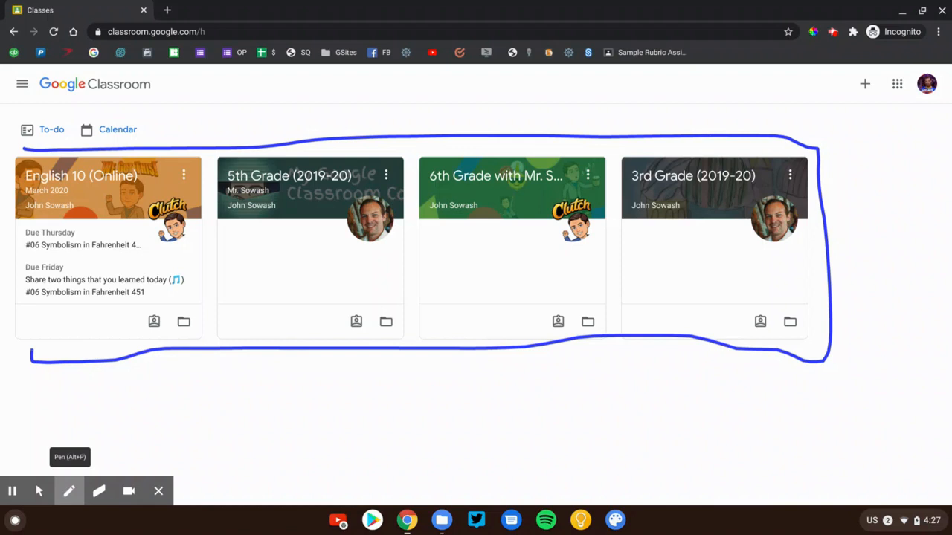
left_click(99, 490)
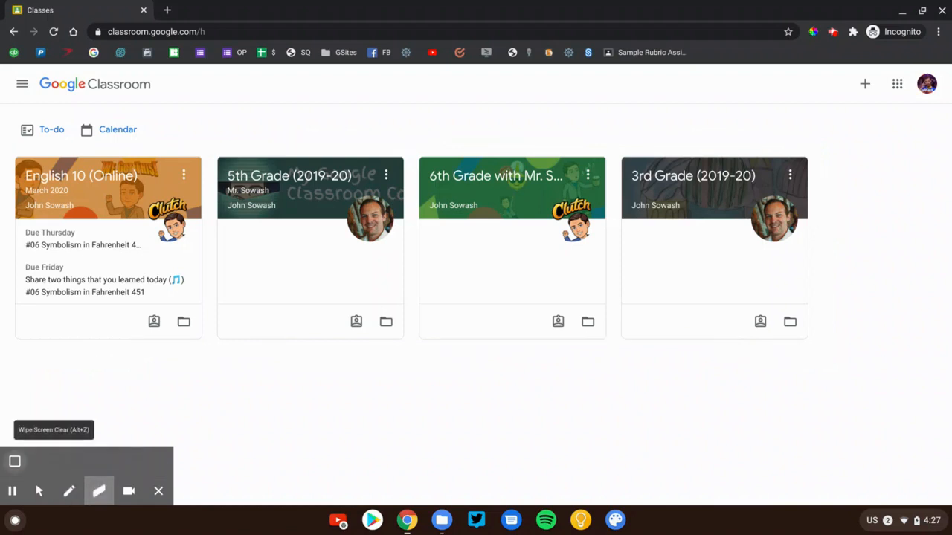
left_click(38, 490)
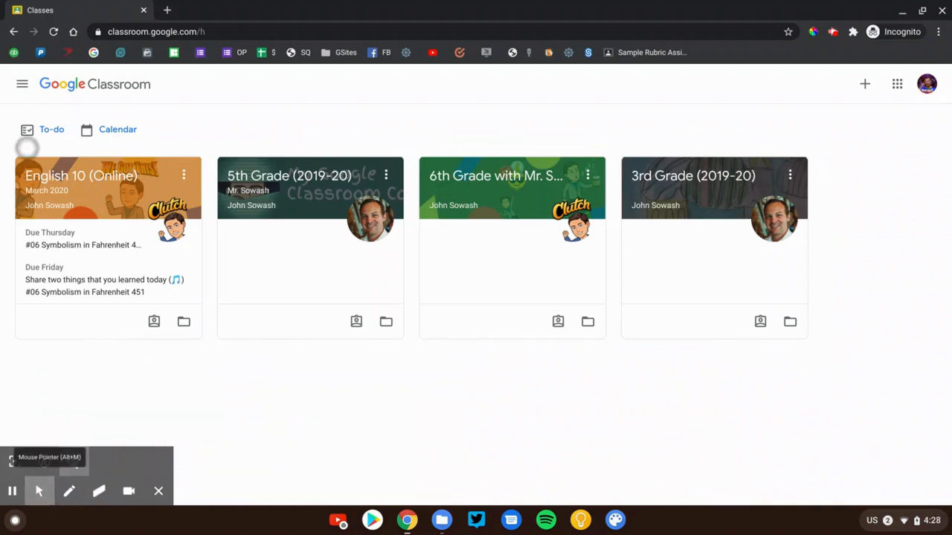
left_click(69, 491)
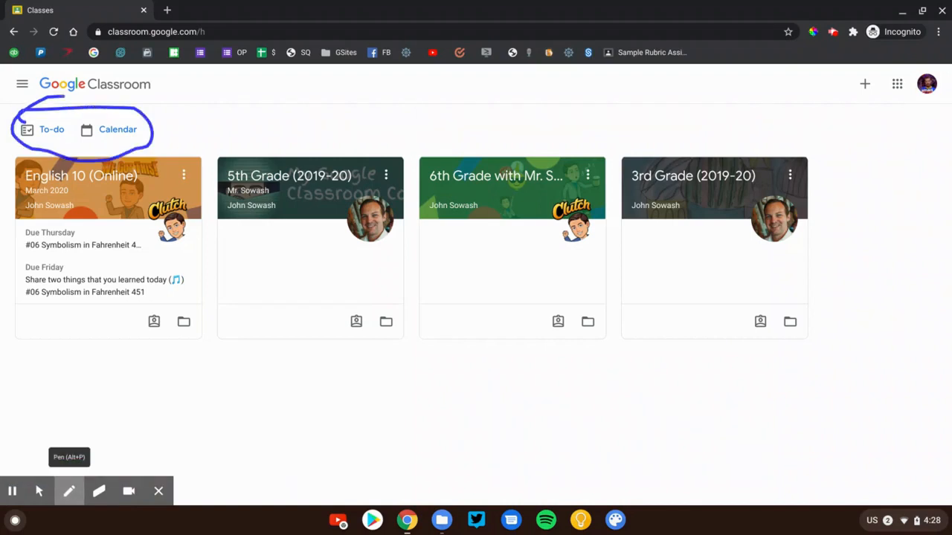
left_click(36, 490)
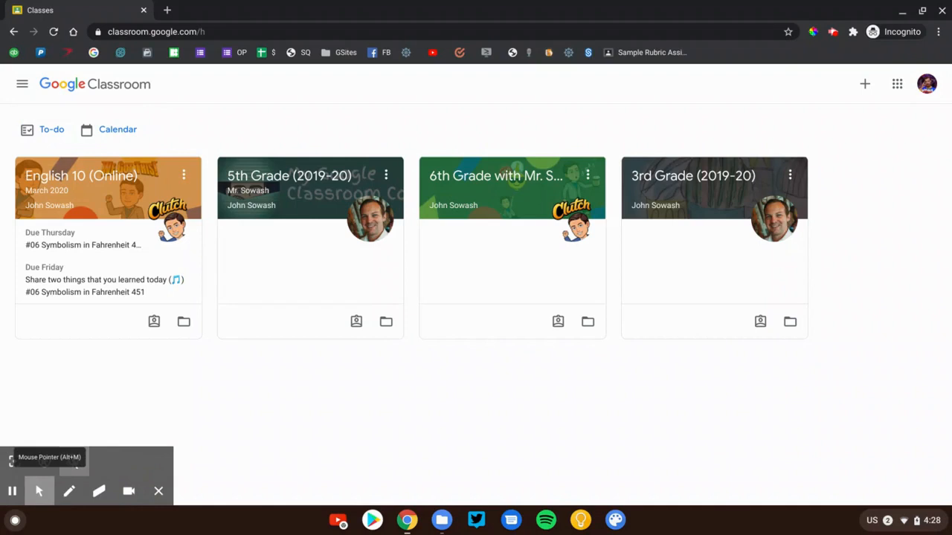
left_click(50, 129)
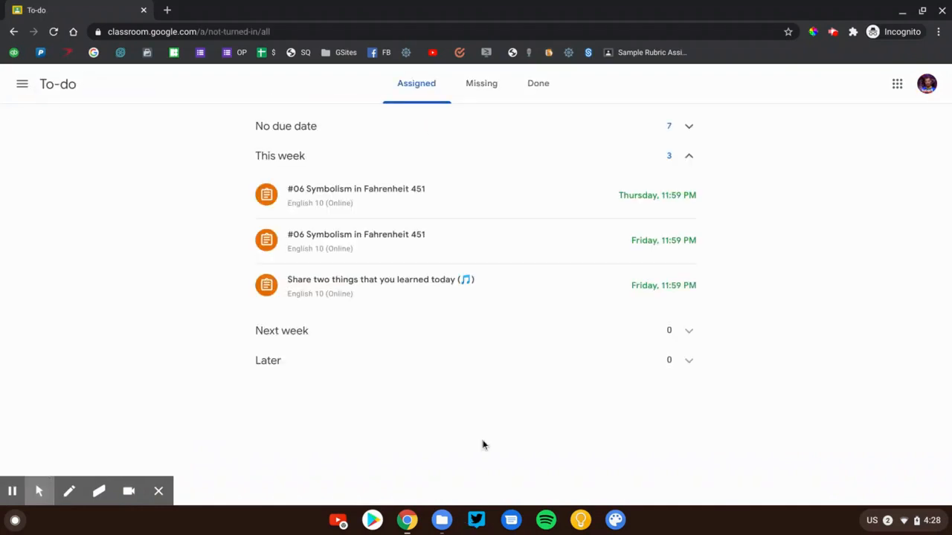
mouse_move(405, 89)
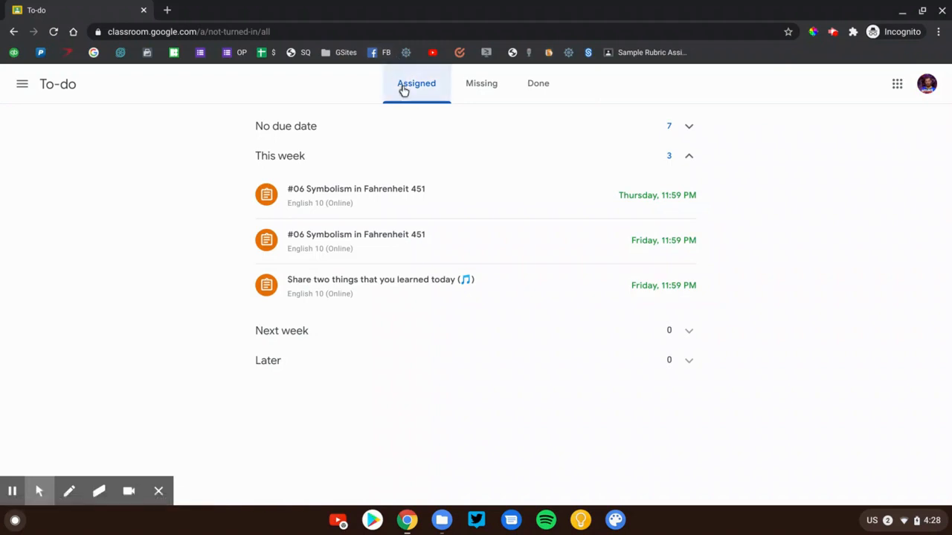
mouse_move(573, 87)
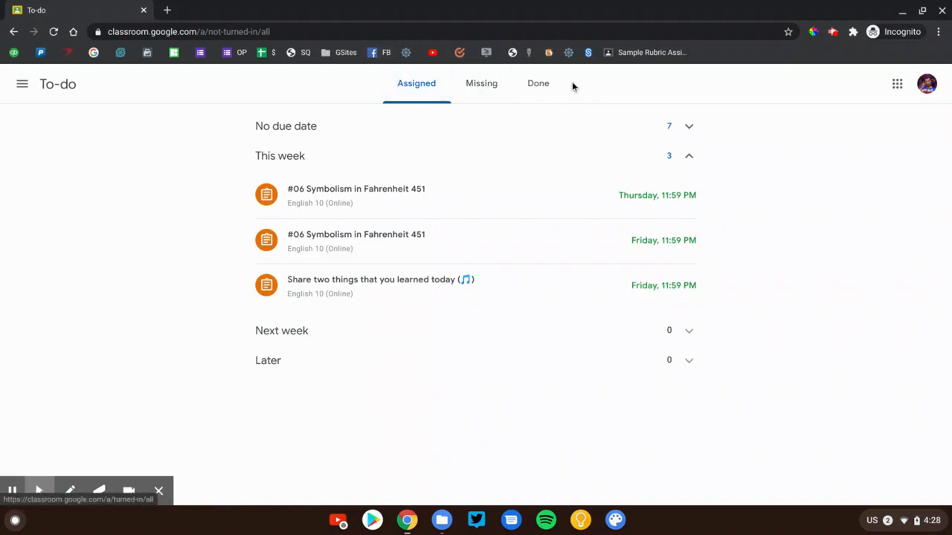
left_click(537, 84)
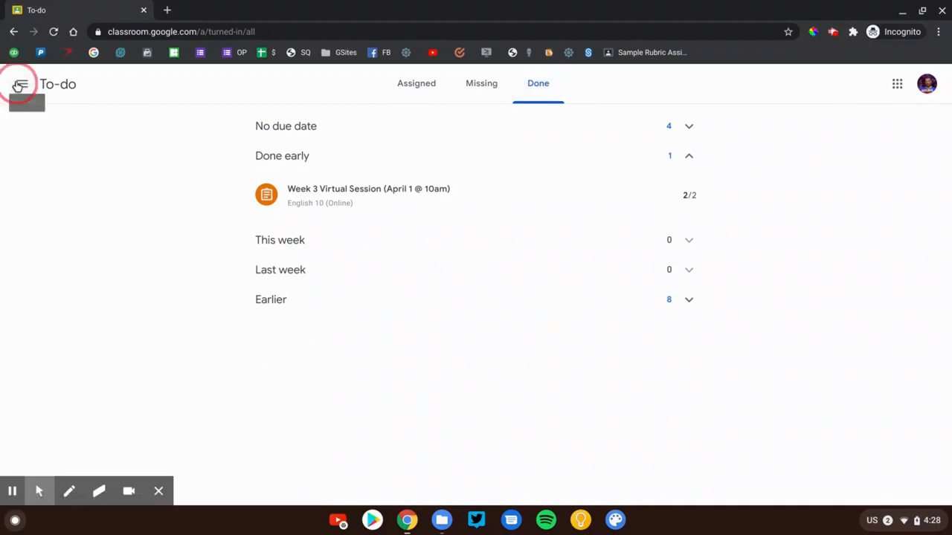
left_click(22, 84)
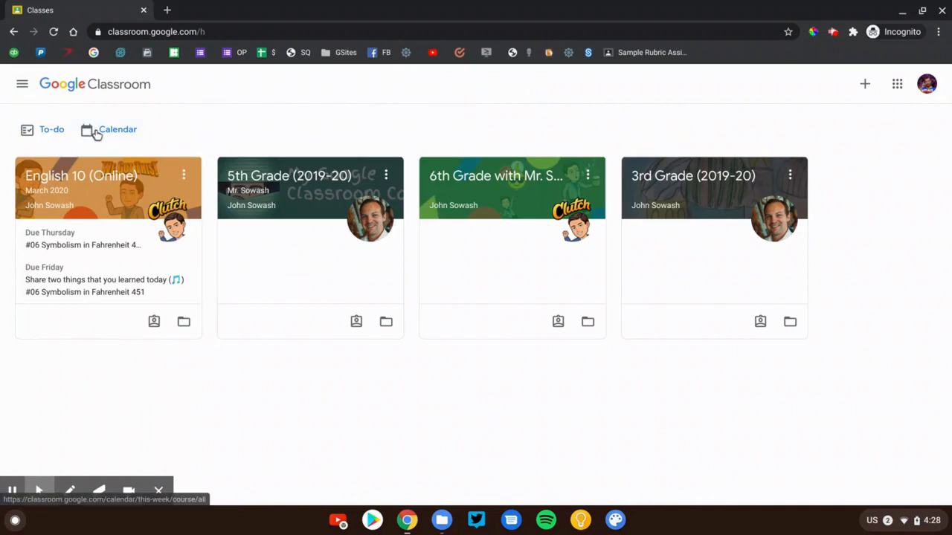
left_click(117, 130)
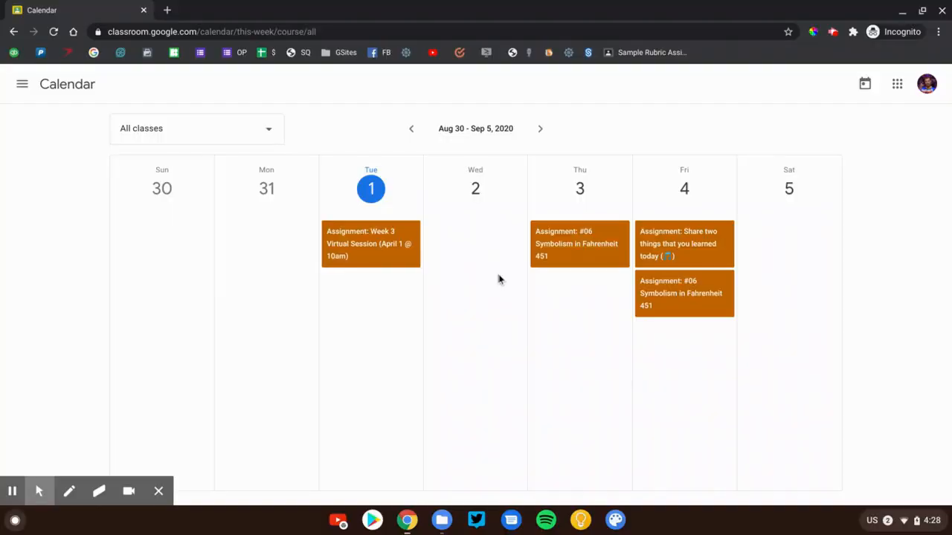
mouse_move(752, 288)
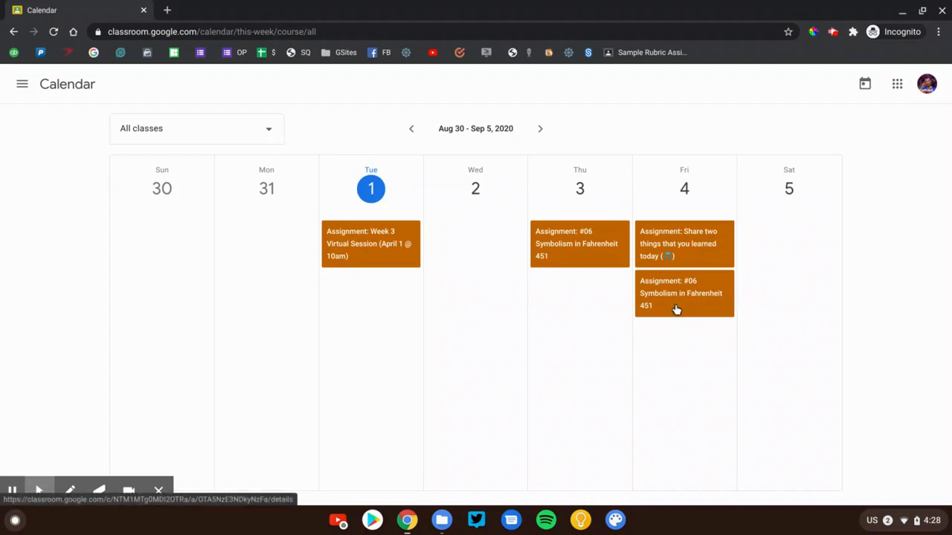
left_click(539, 128)
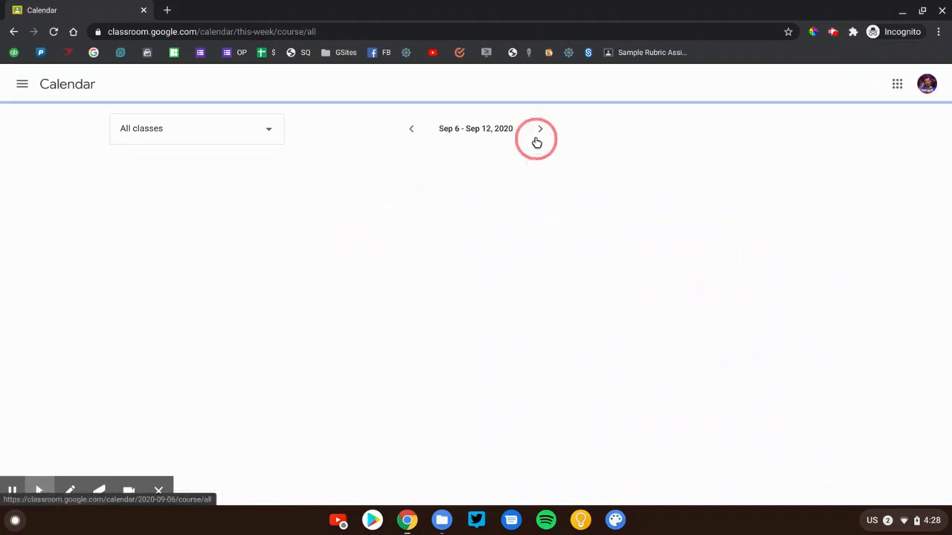
left_click(539, 129)
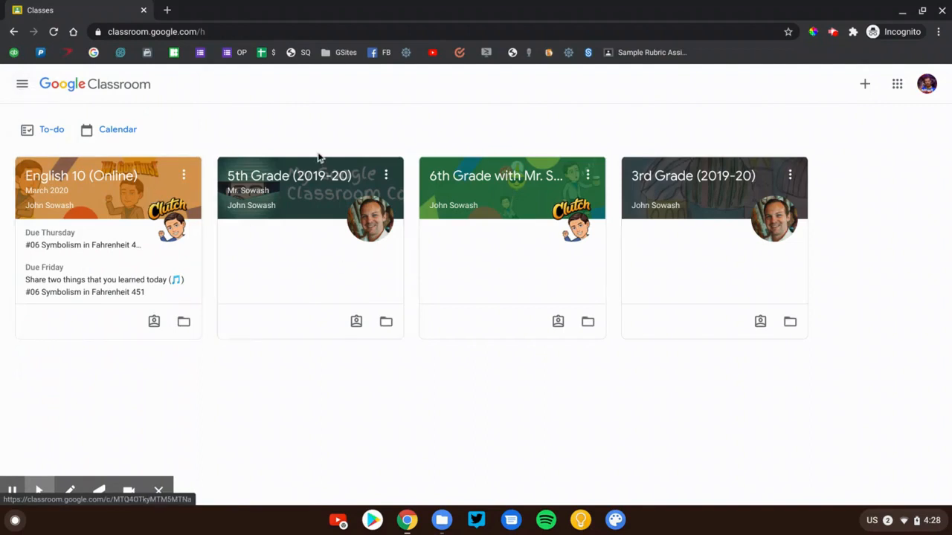
mouse_move(93, 197)
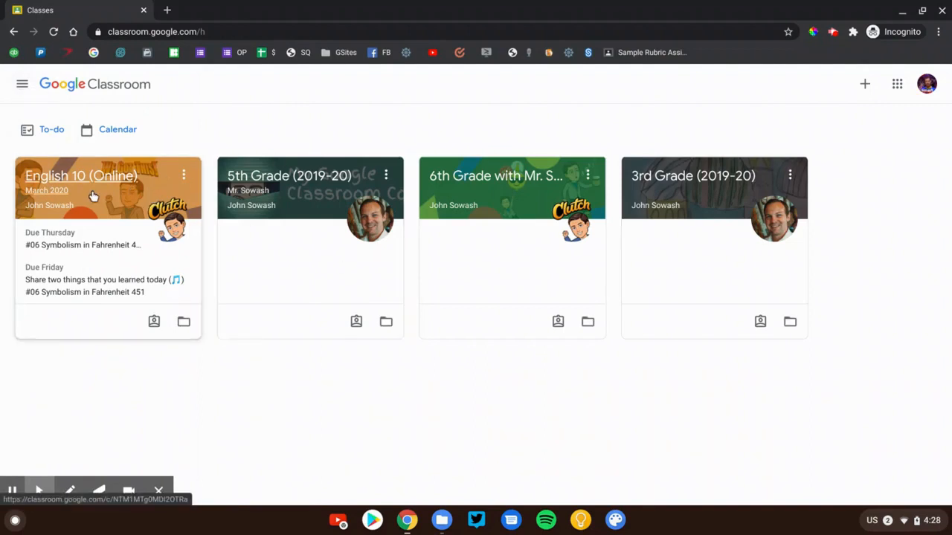
Open the English 10 (Online) class, scroll its Stream, and bring up its weekly Classwork
left_click(80, 176)
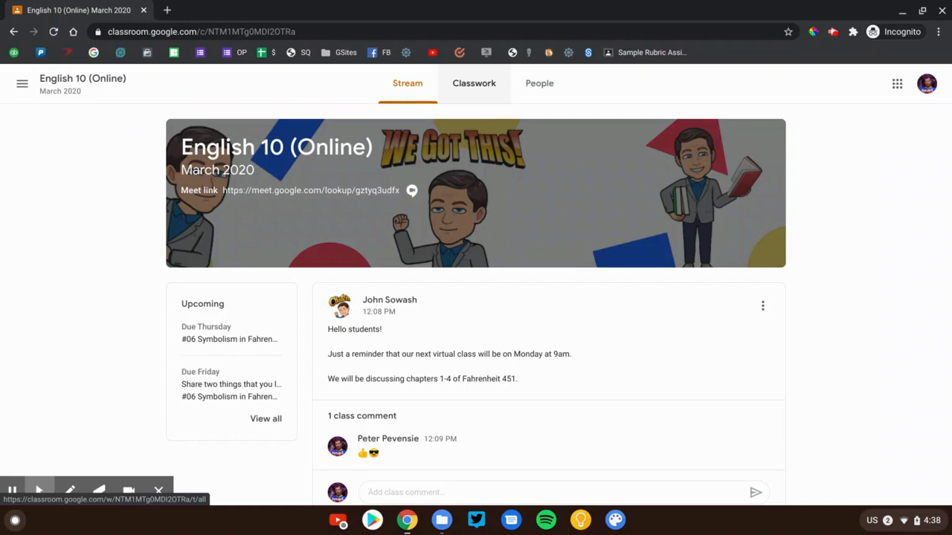
left_click(69, 488)
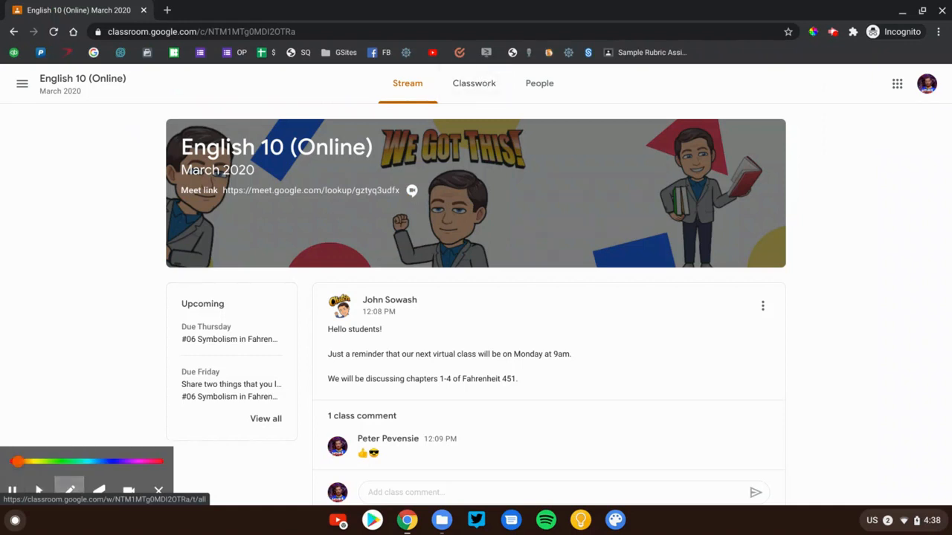
left_click_drag(327, 289, 792, 468)
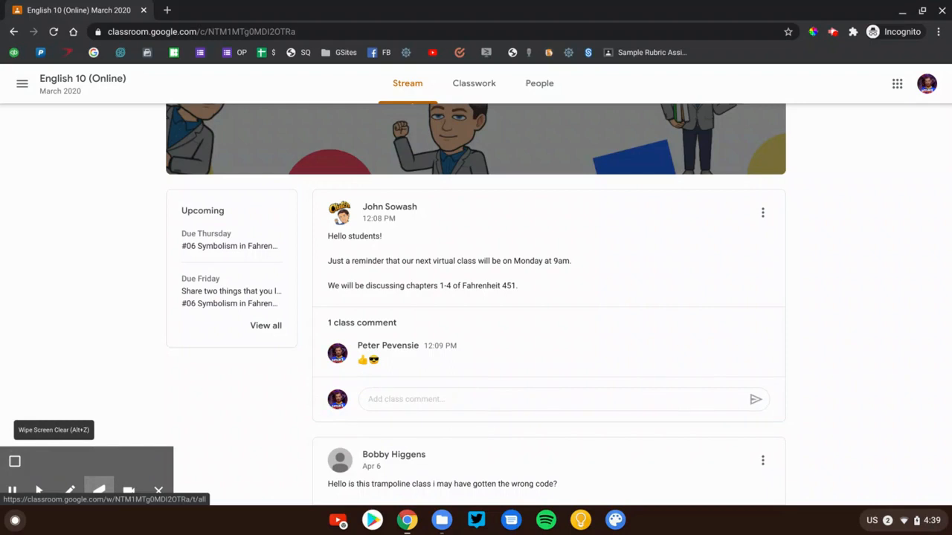
scroll("down", 3)
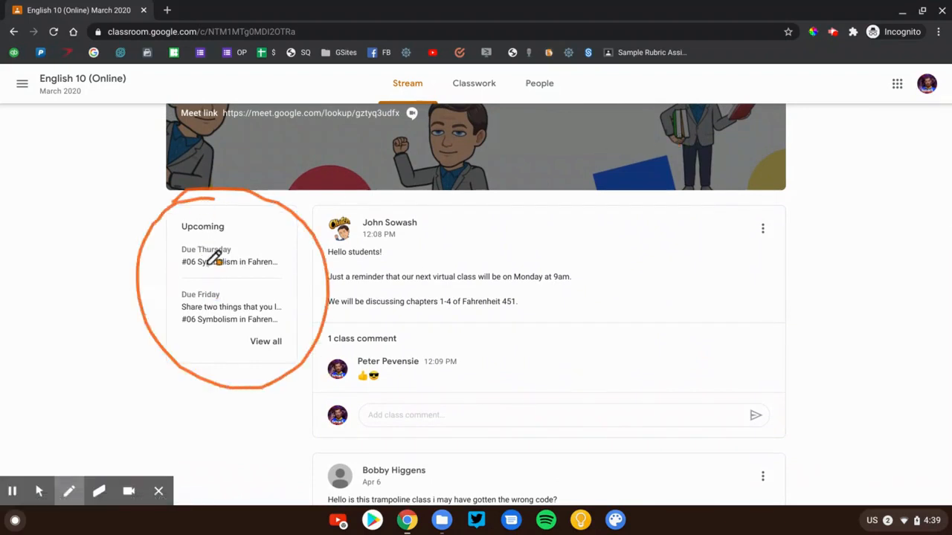
mouse_move(215, 312)
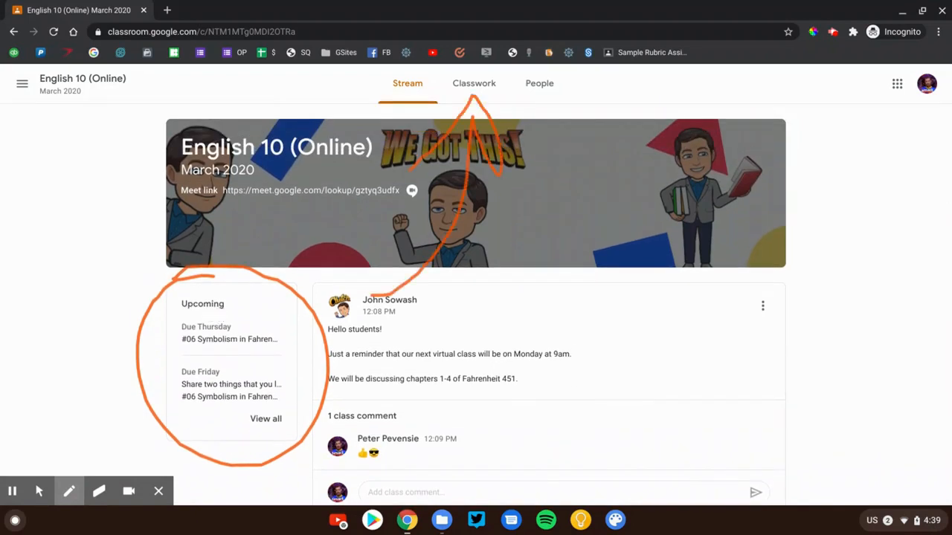
left_click(473, 83)
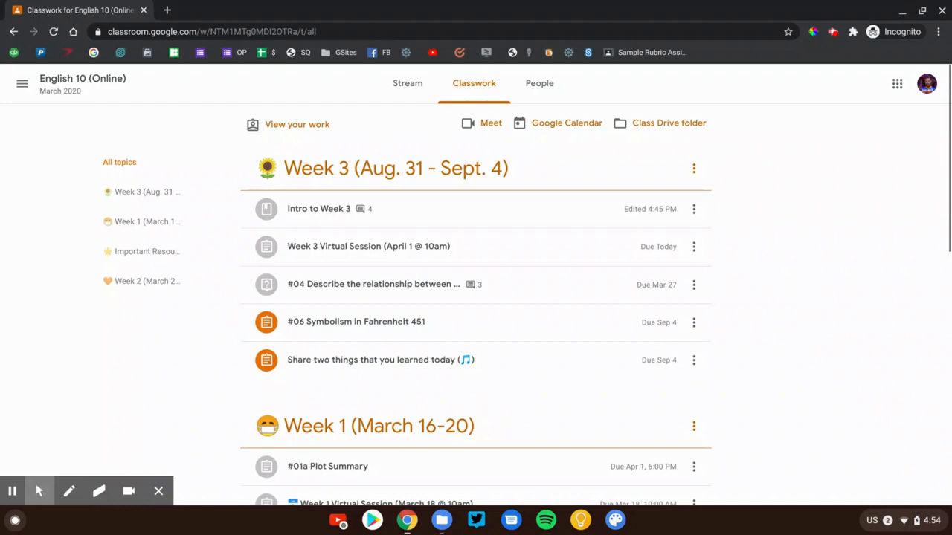
left_click(68, 490)
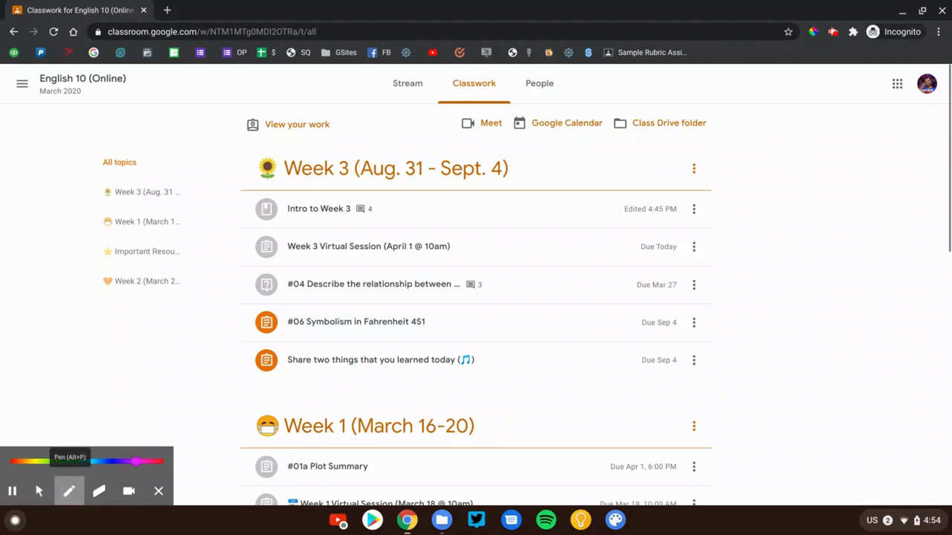
left_click_drag(245, 145, 331, 135)
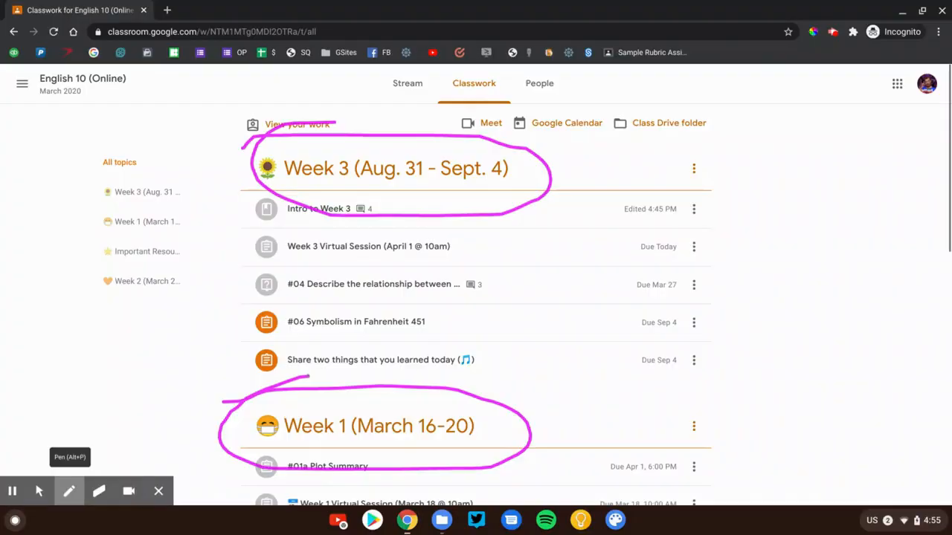
left_click(99, 490)
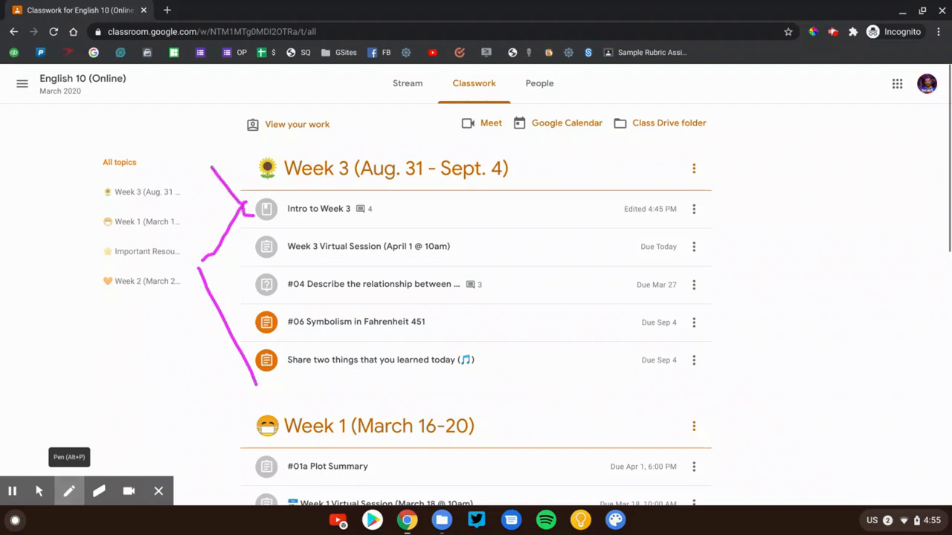
left_click_drag(223, 246, 267, 268)
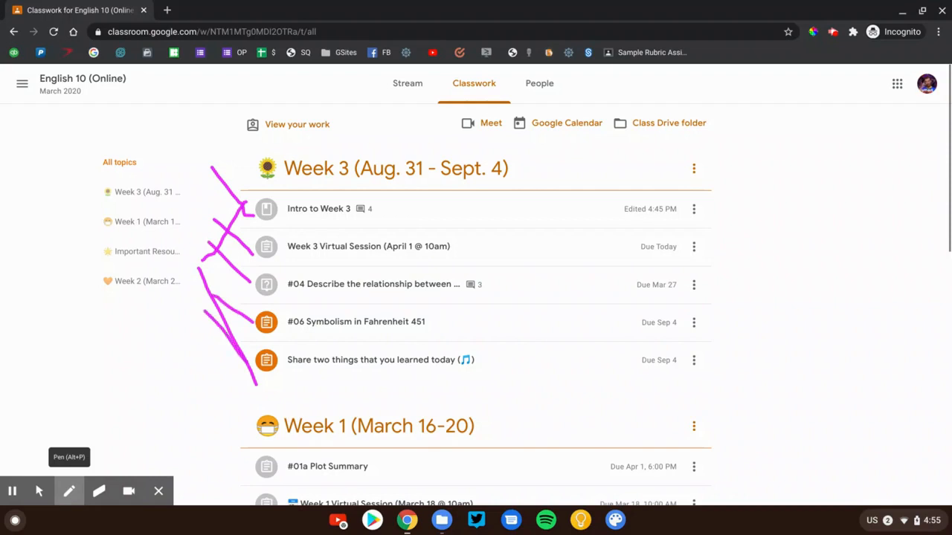
left_click(99, 491)
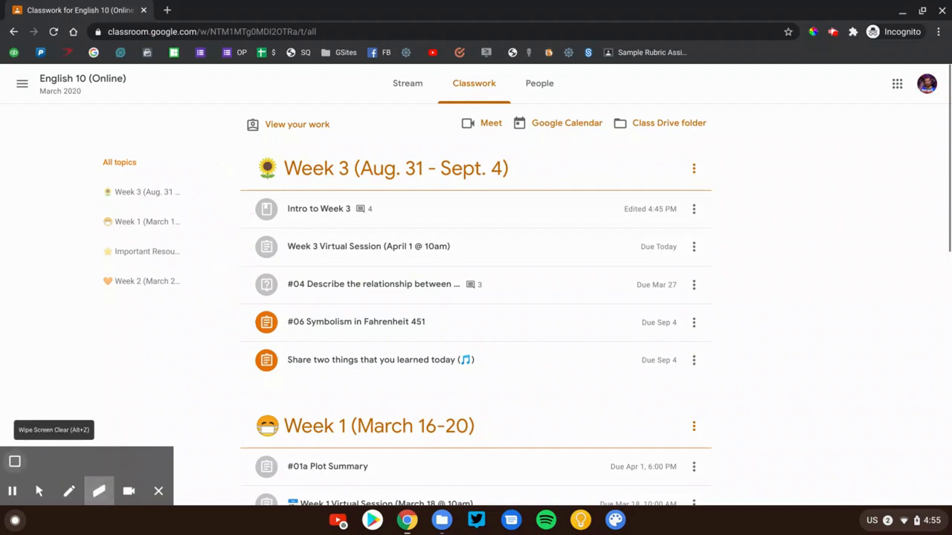
left_click(69, 491)
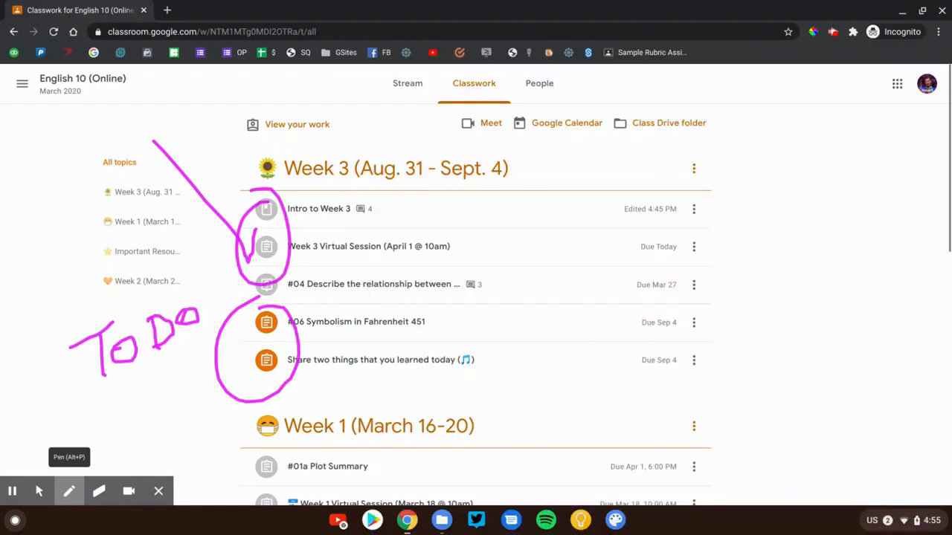
left_click(99, 490)
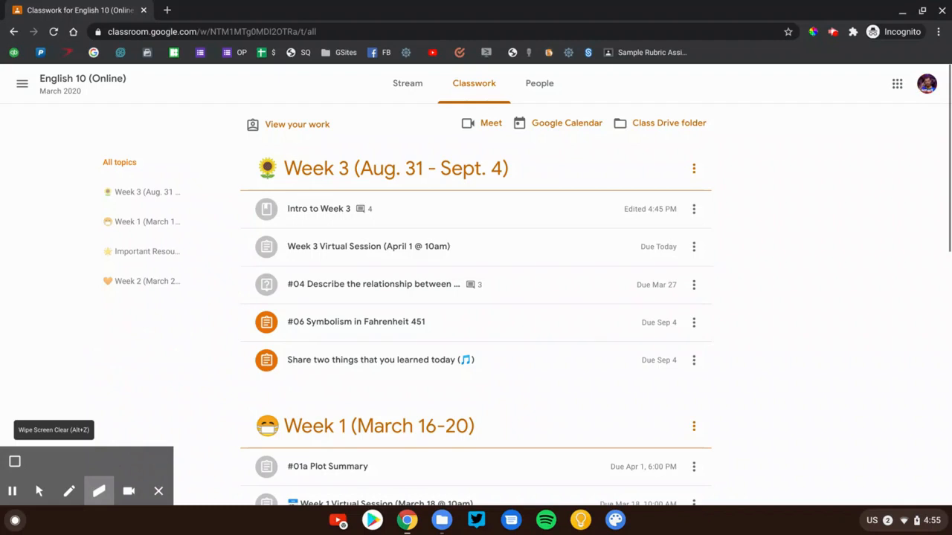
scroll("down", 3)
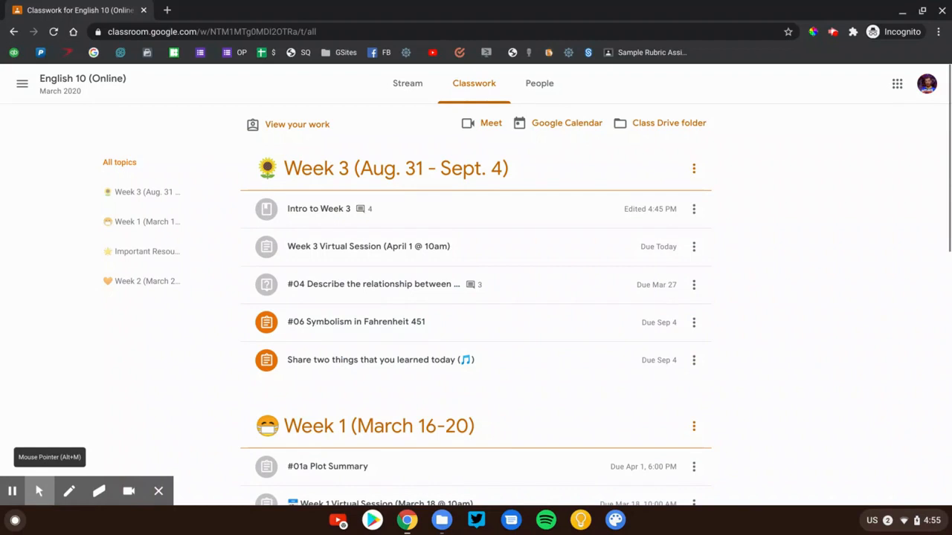
left_click(318, 208)
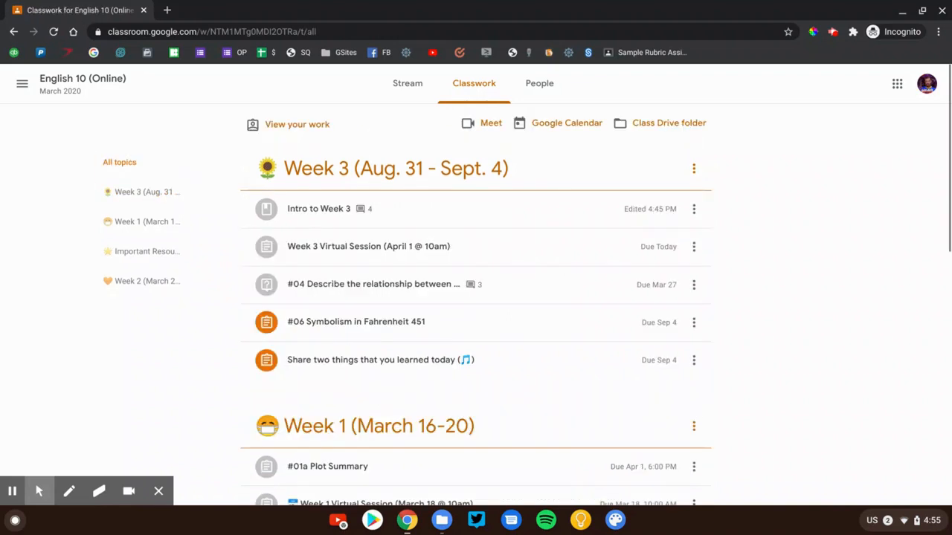
left_click(69, 492)
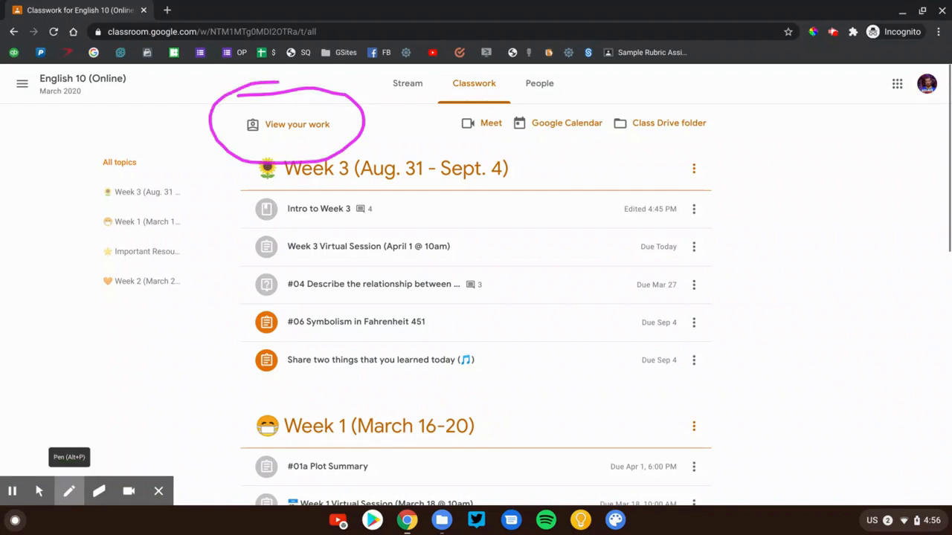
left_click_drag(513, 171, 524, 227)
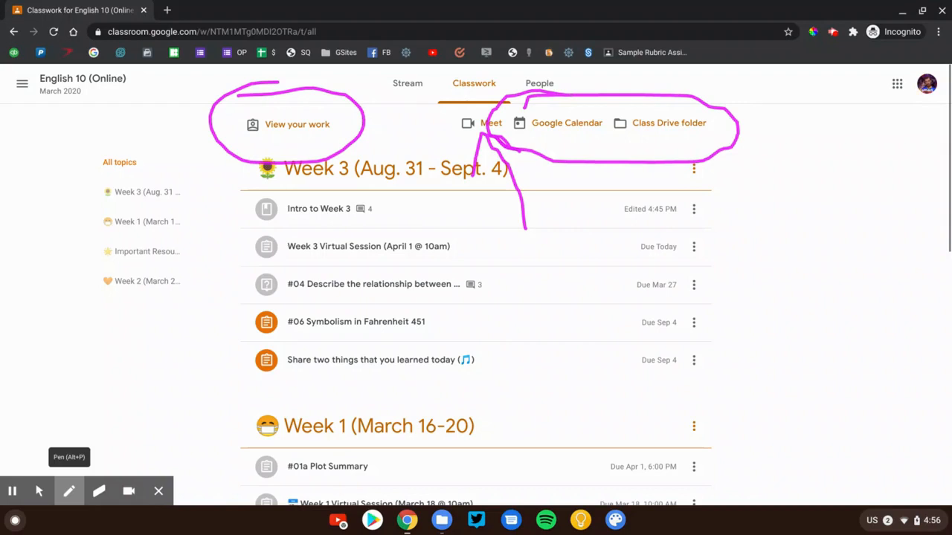
left_click(99, 491)
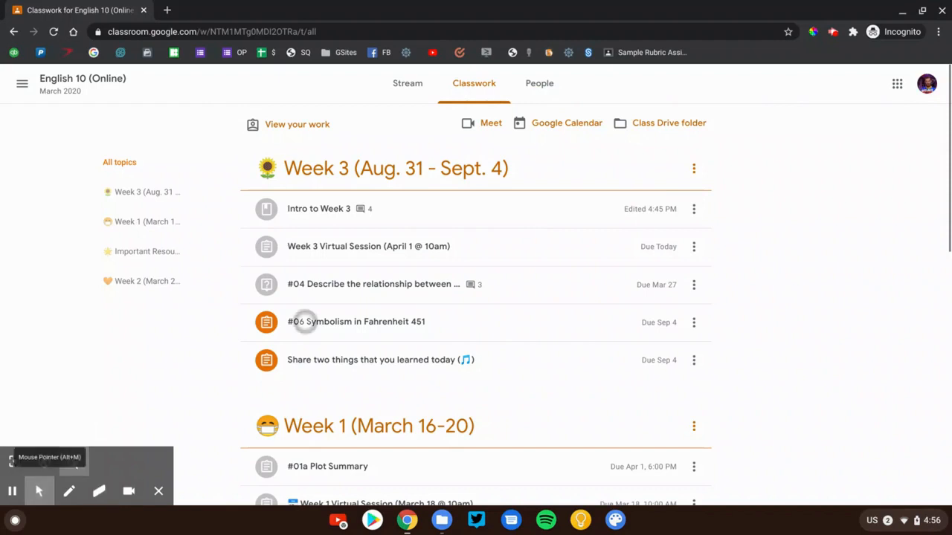
Expand the #06 Symbolism in Fahrenheit 451 preview, showing its instructions and attached Doc
left_click(357, 322)
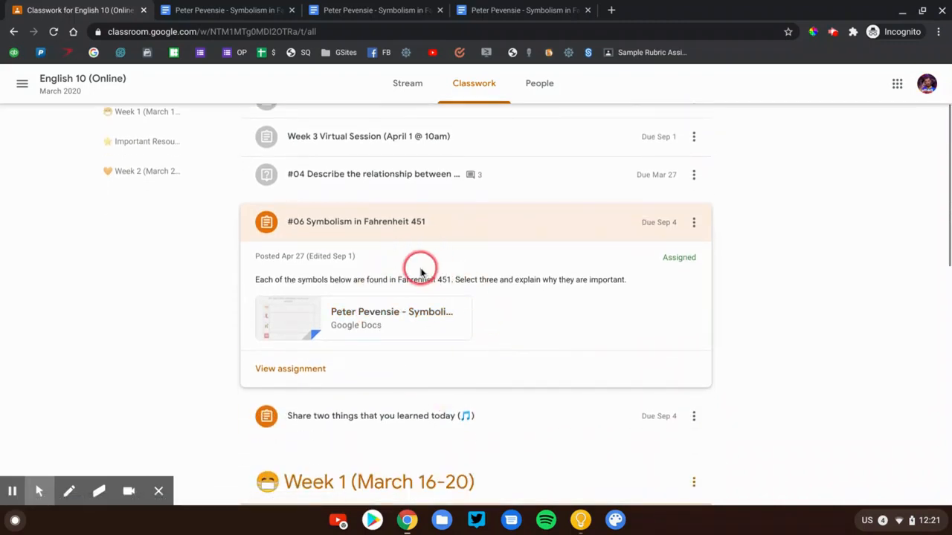
left_click(421, 221)
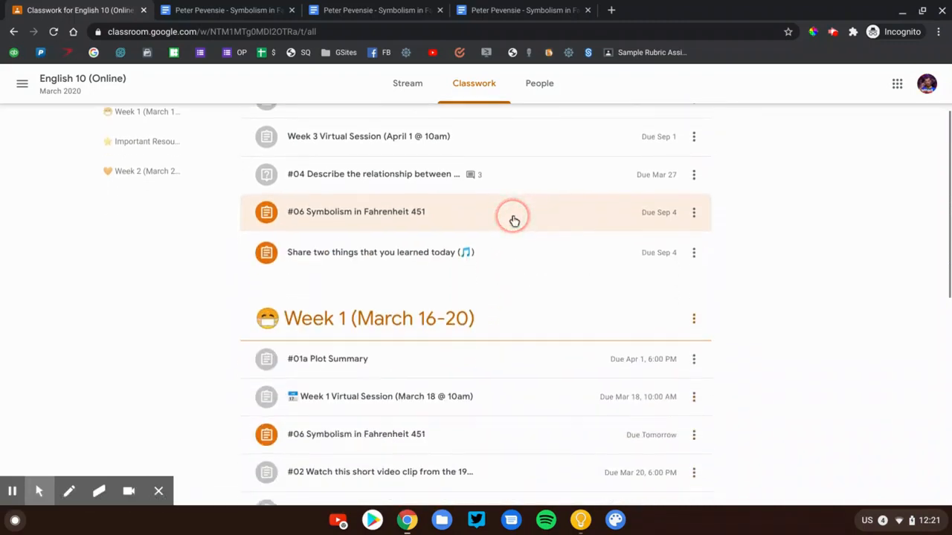
left_click(514, 220)
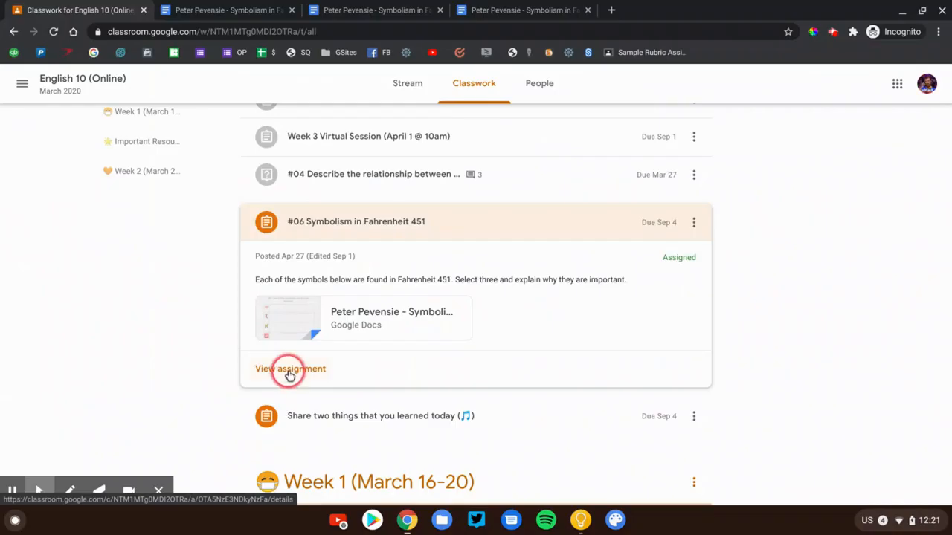
Open the full #06 Symbolism assignment page and annotate its class and private comment areas
left_click(290, 369)
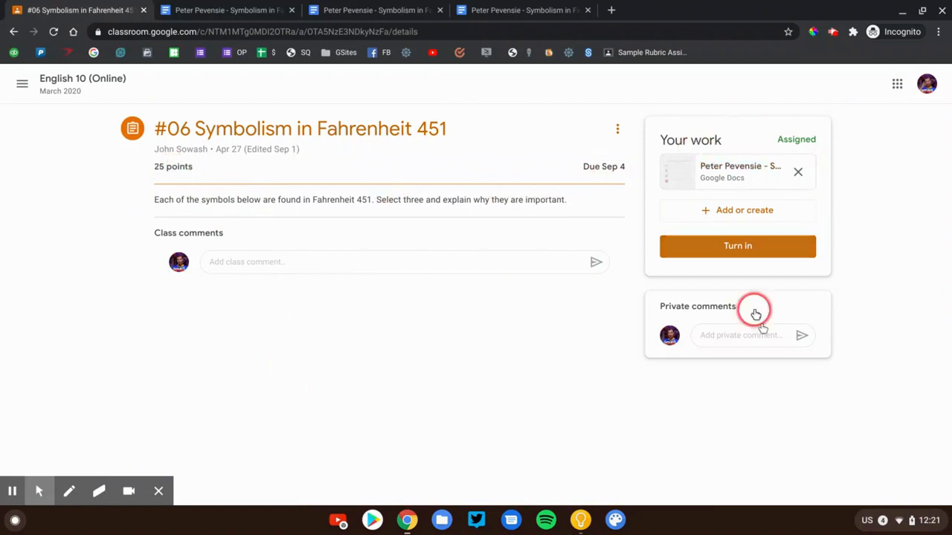
left_click(69, 490)
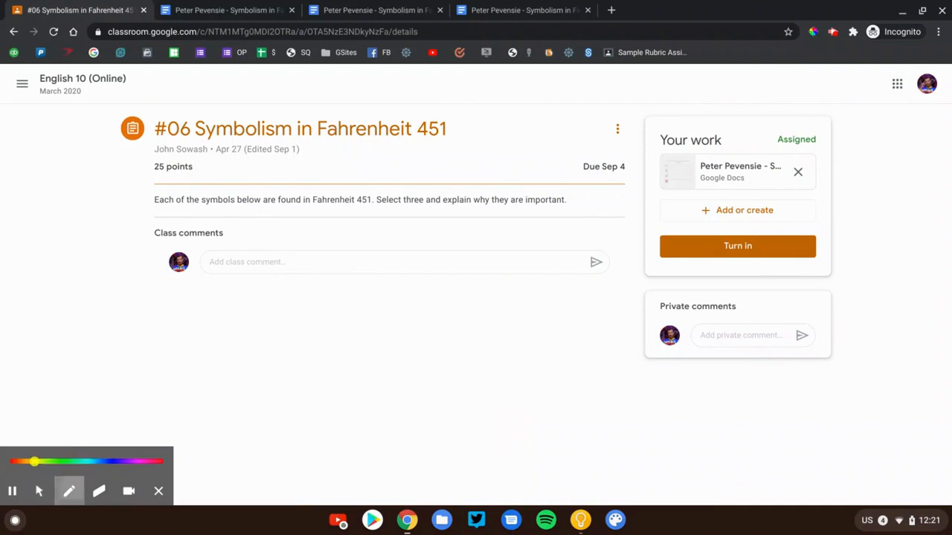
mouse_move(69, 491)
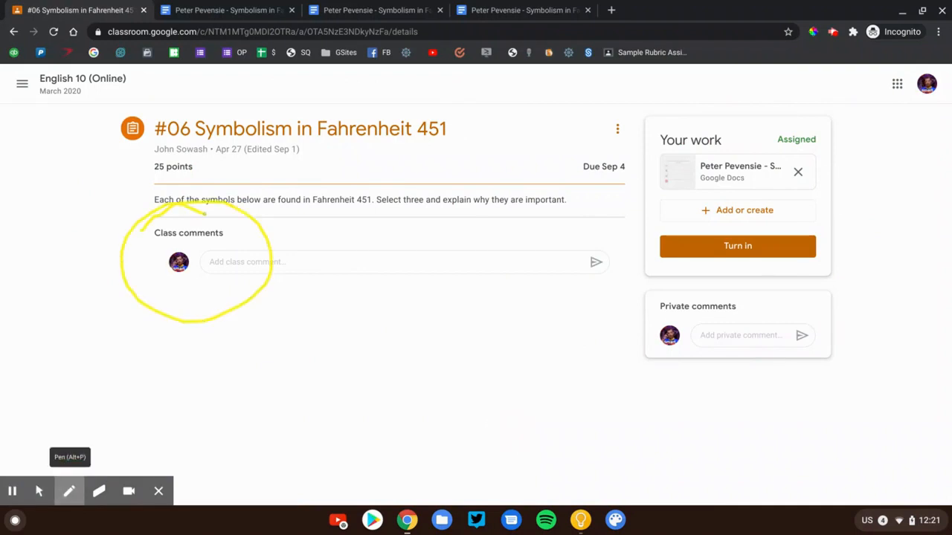
left_click(68, 491)
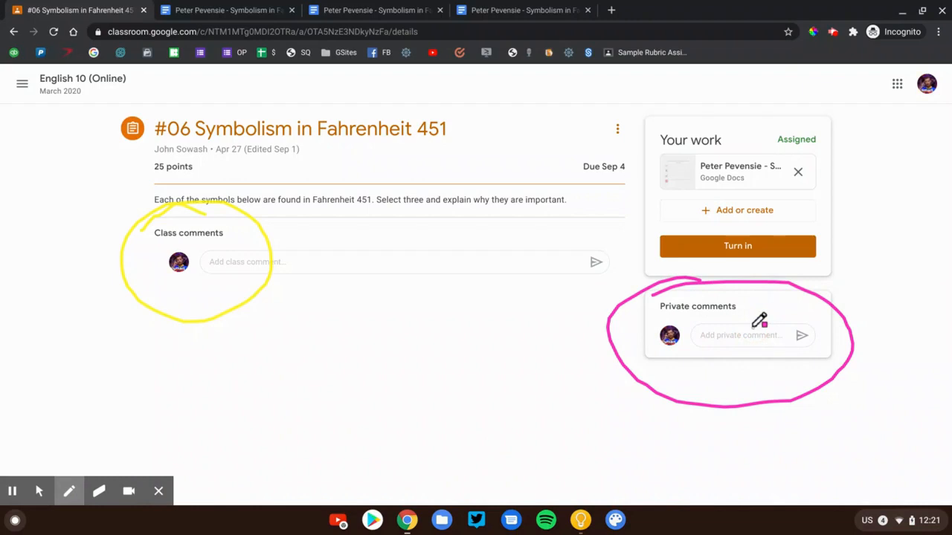
left_click(99, 490)
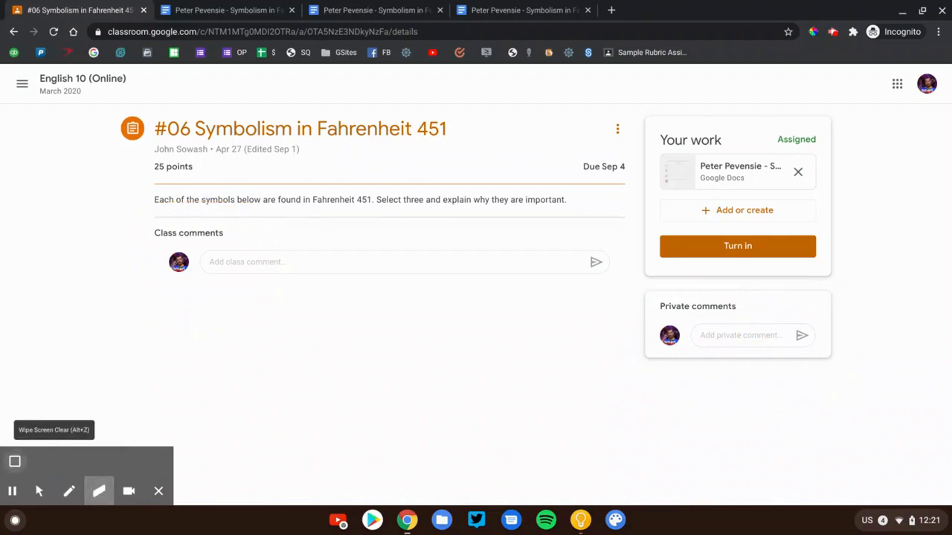
View the attached Symbolism in Fahrenheit 451 worksheet in Docs, then return to Classroom
left_click(69, 491)
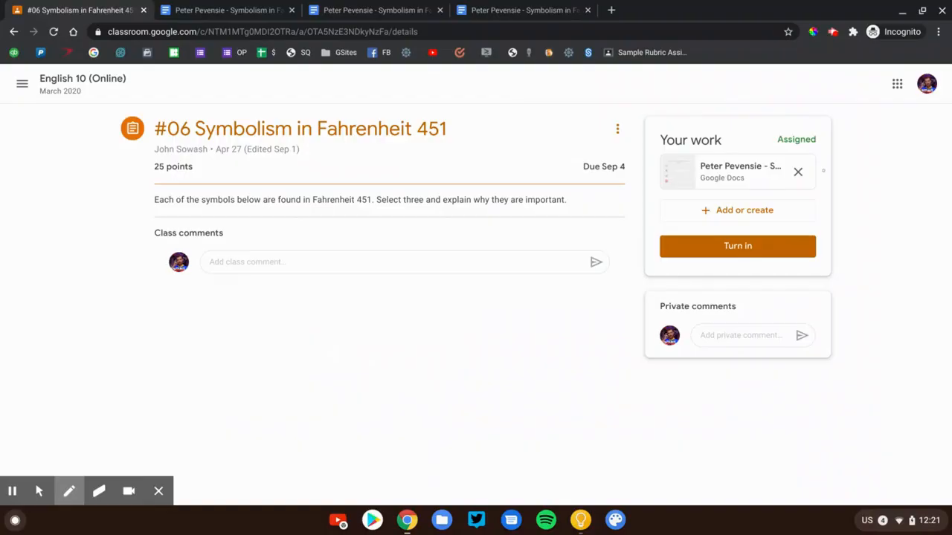
mouse_move(39, 491)
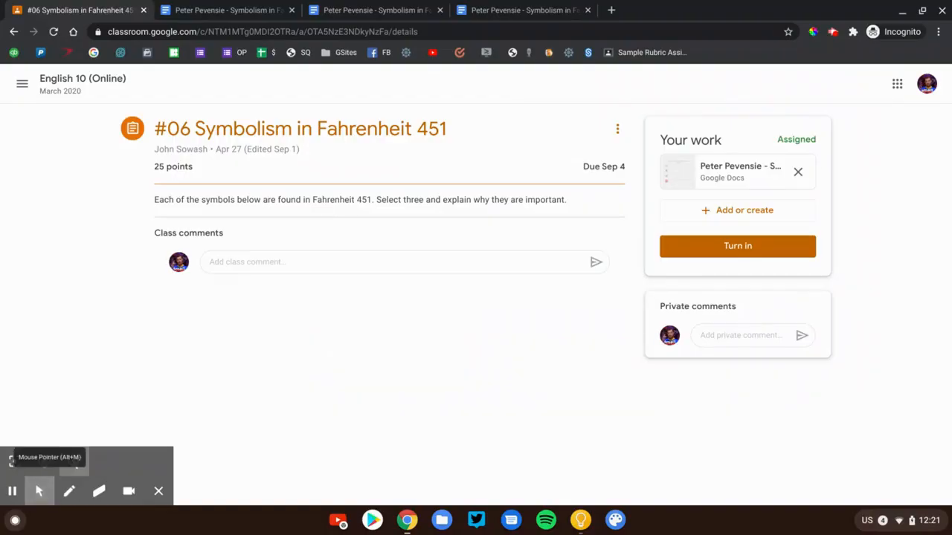
mouse_move(751, 175)
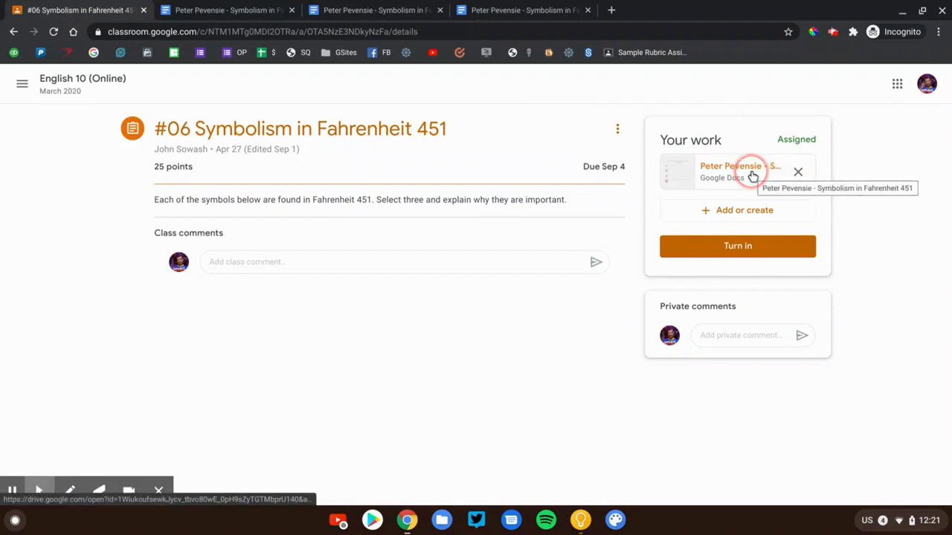
left_click(740, 168)
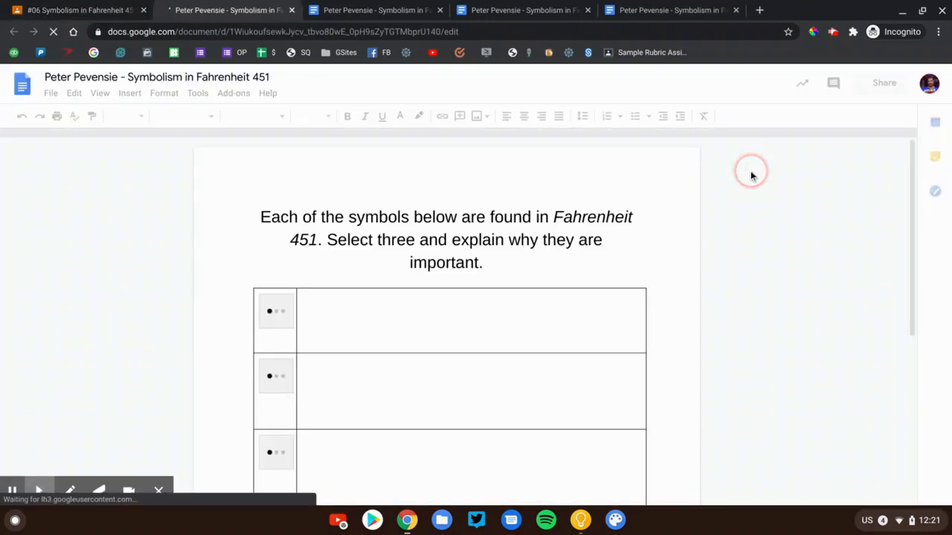
left_click(565, 334)
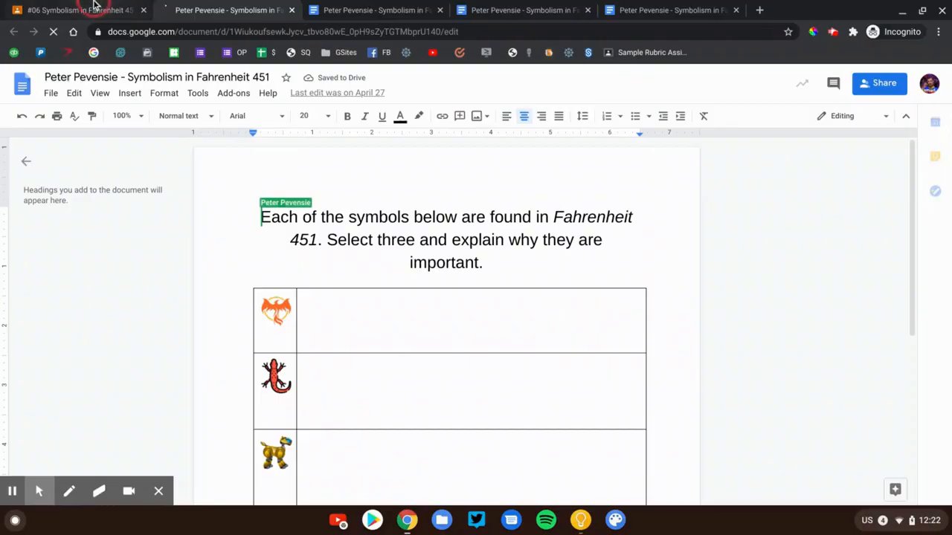
left_click(89, 10)
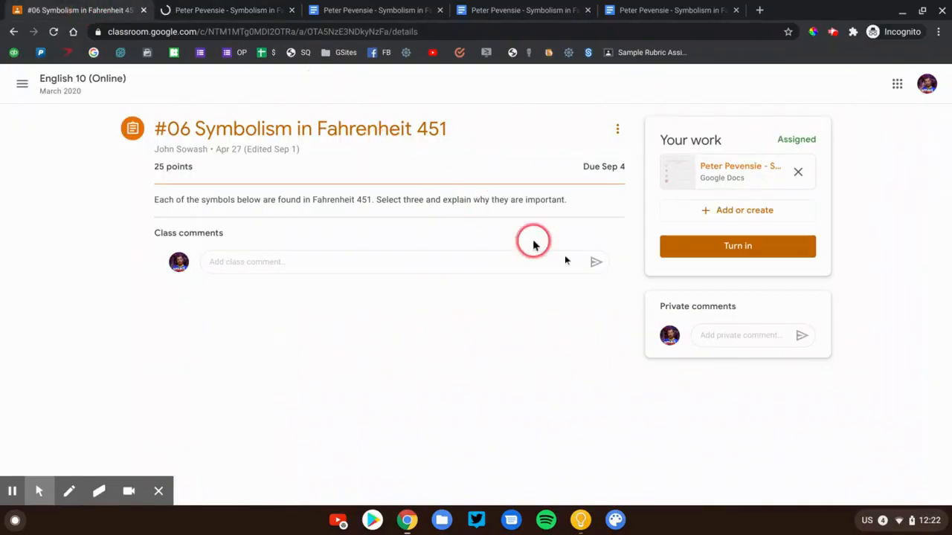
left_click(738, 211)
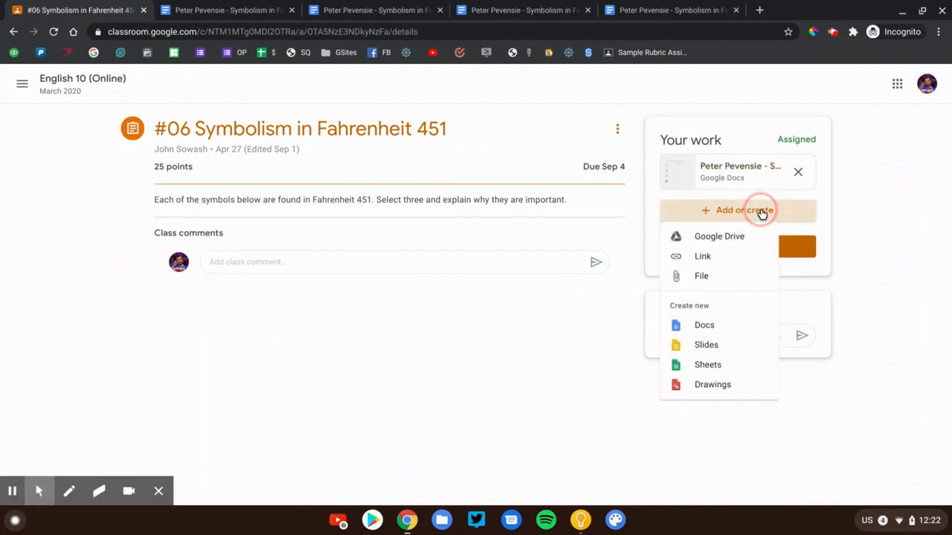
mouse_move(816, 215)
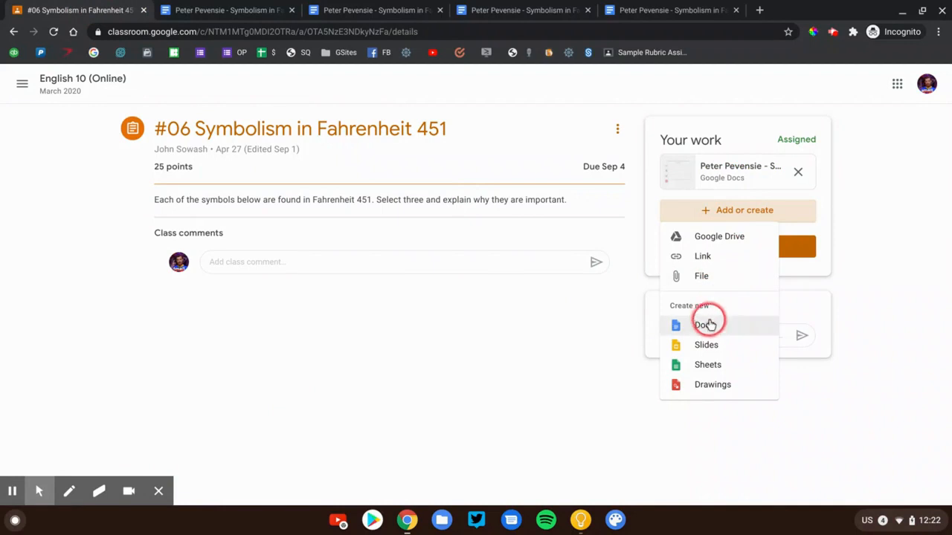
mouse_move(708, 345)
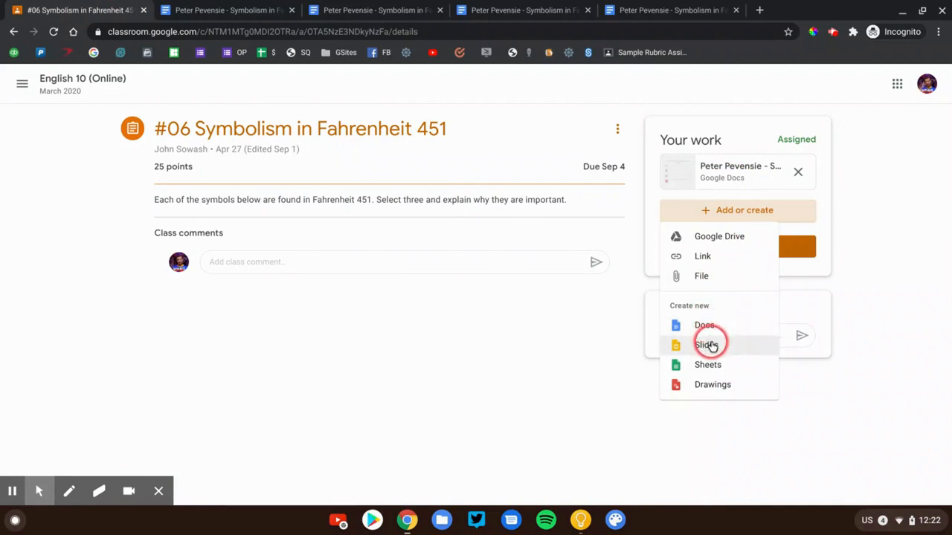
mouse_move(714, 385)
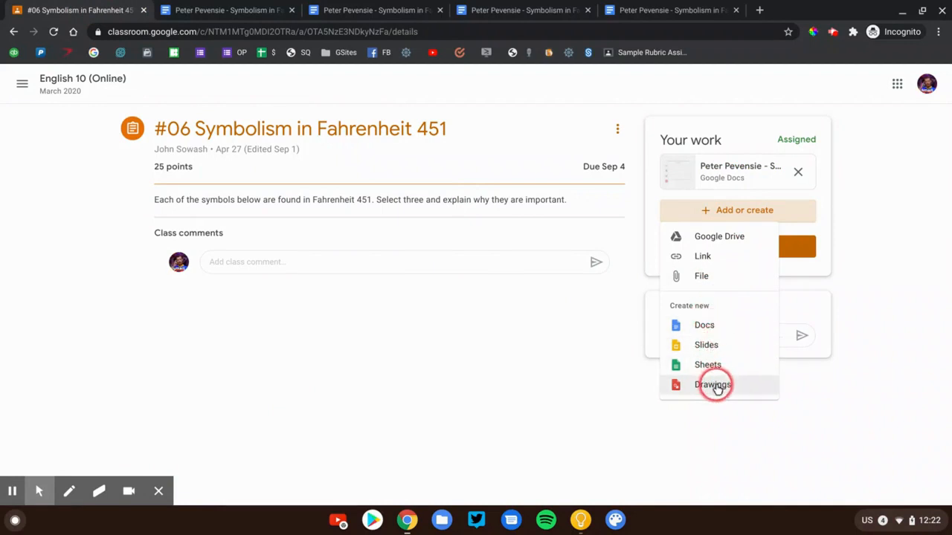
mouse_move(678, 248)
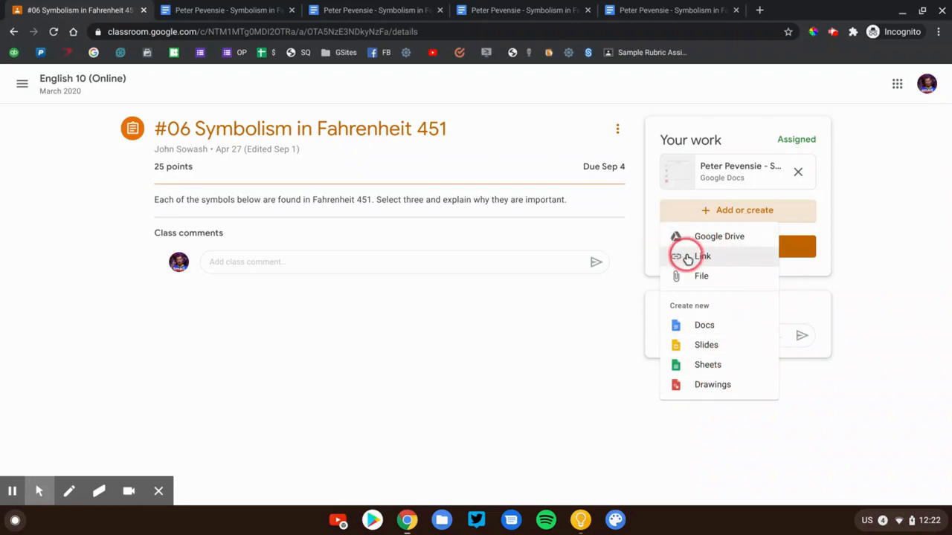
mouse_move(697, 275)
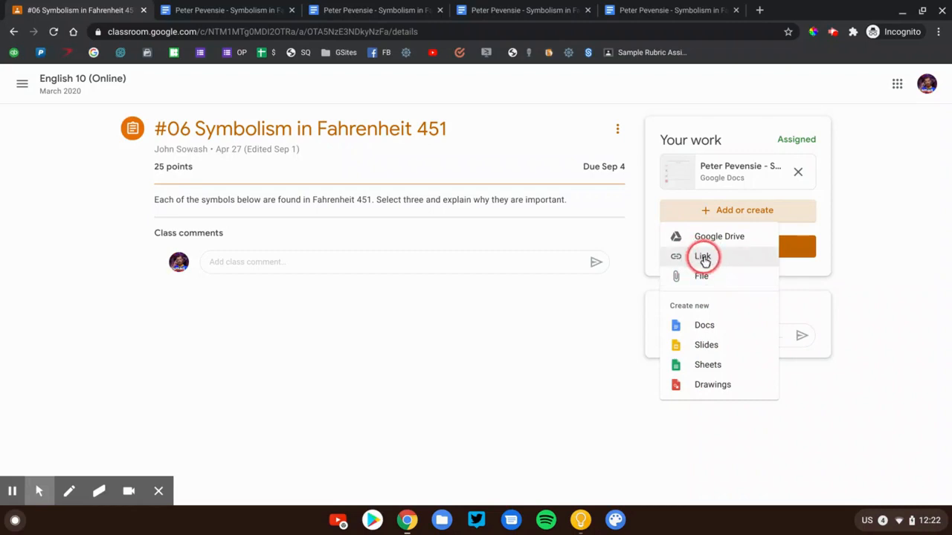
mouse_move(709, 236)
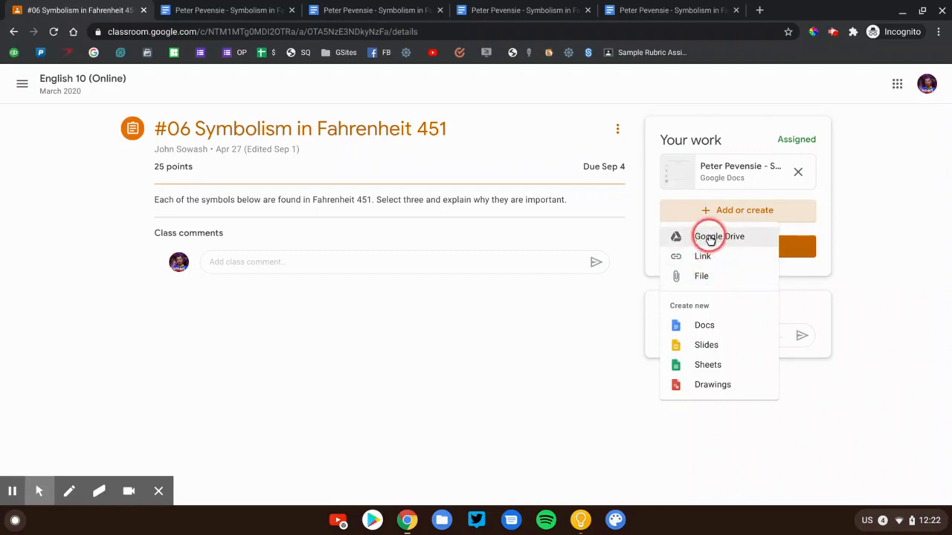
mouse_move(729, 239)
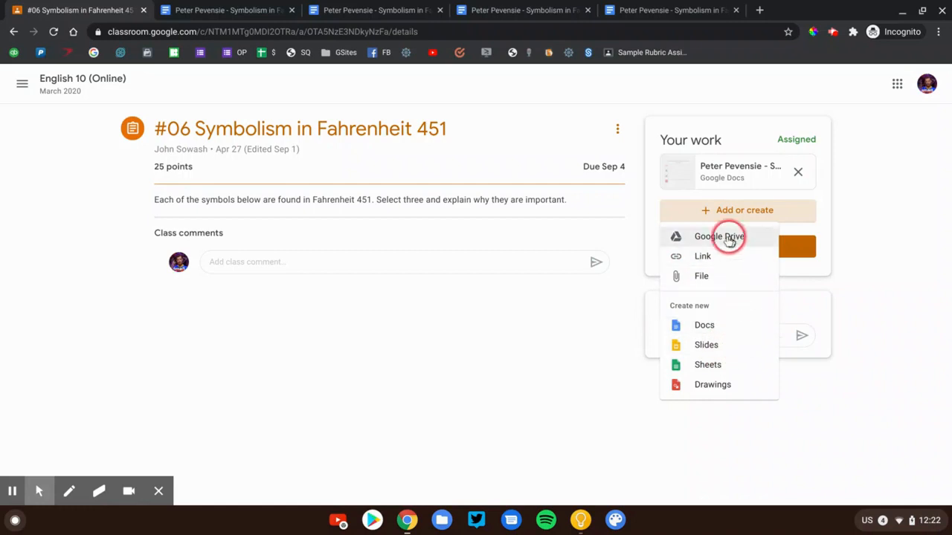
mouse_move(755, 253)
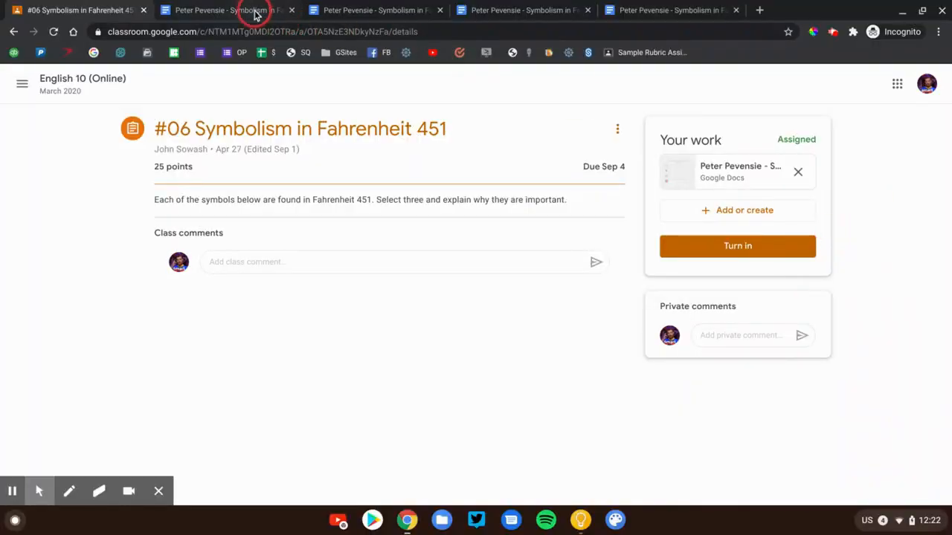
Review the attached symbolism Doc and return to the assignment page
left_click(223, 11)
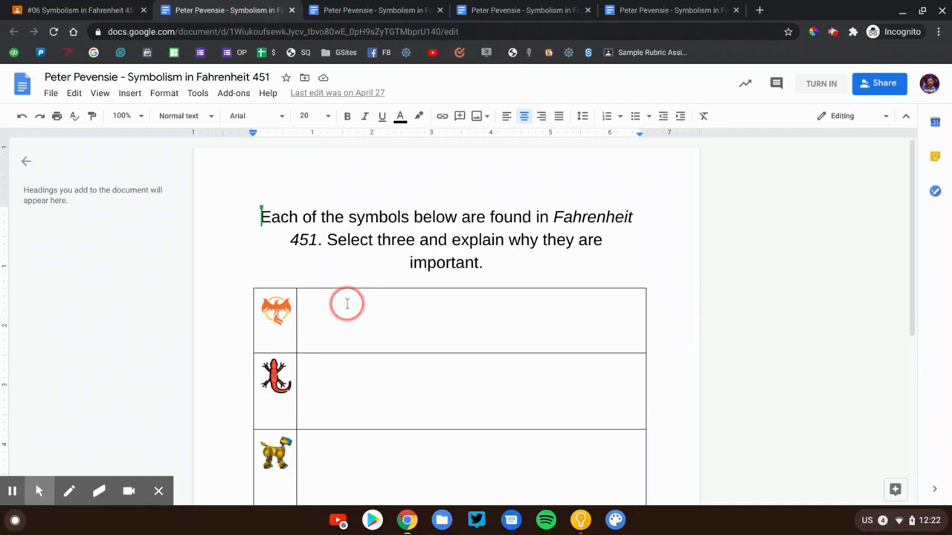
scroll("down", 3)
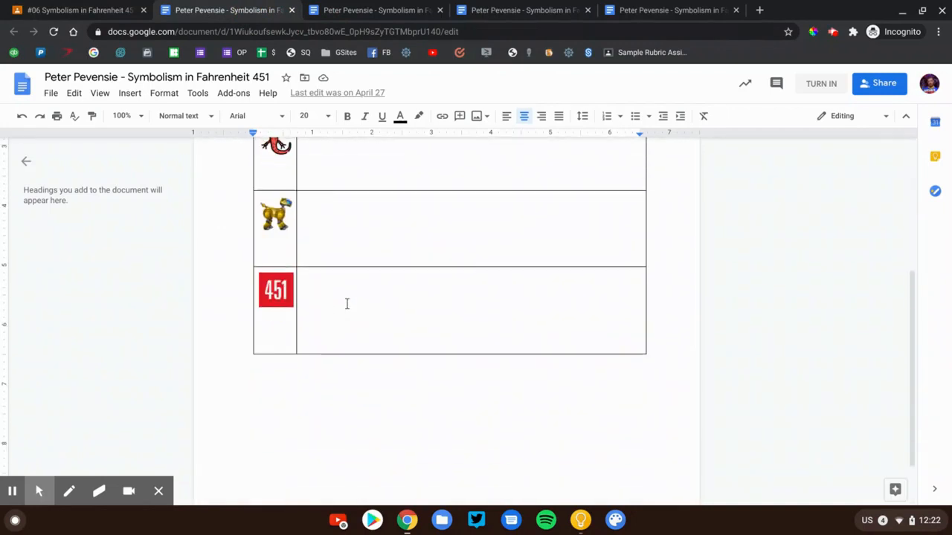
left_click(89, 11)
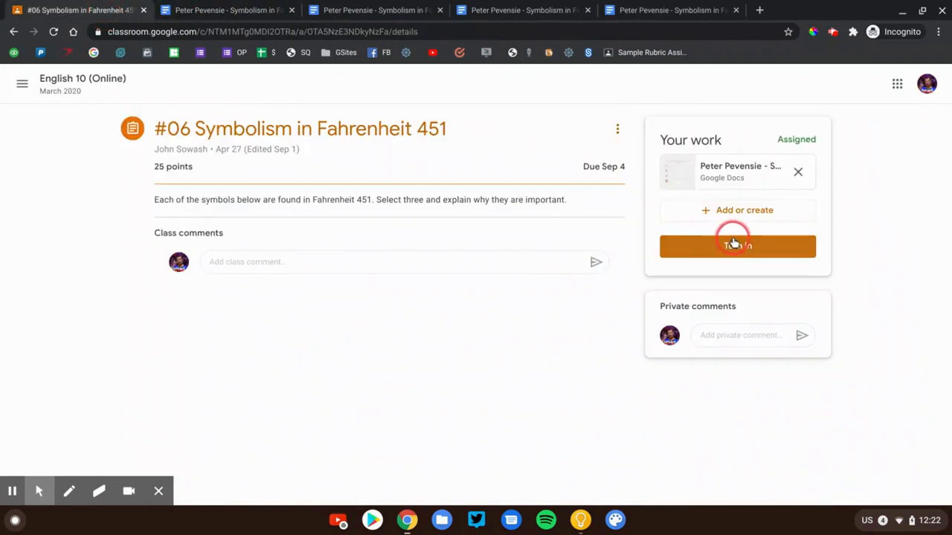
Turn in the #06 Symbolism assignment with its attachment and return to the class Stream
left_click(737, 245)
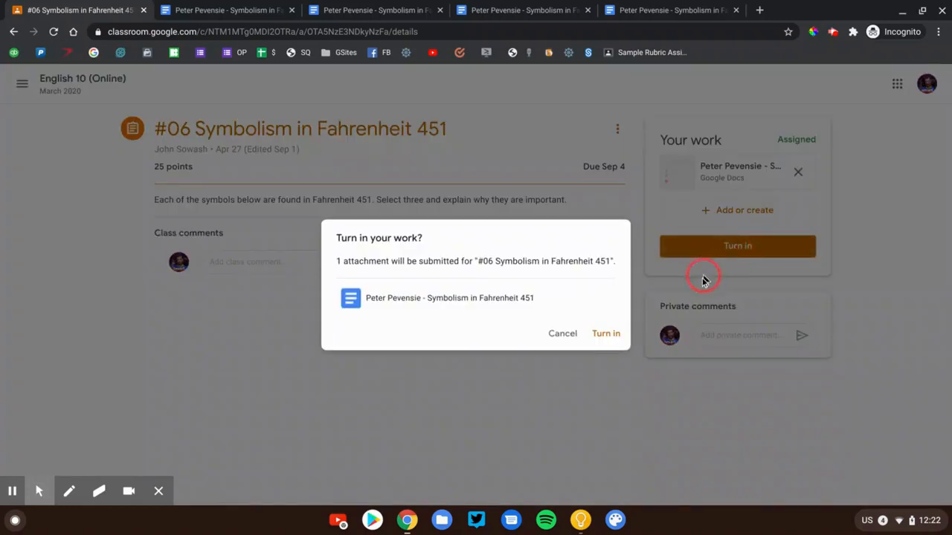
left_click(605, 333)
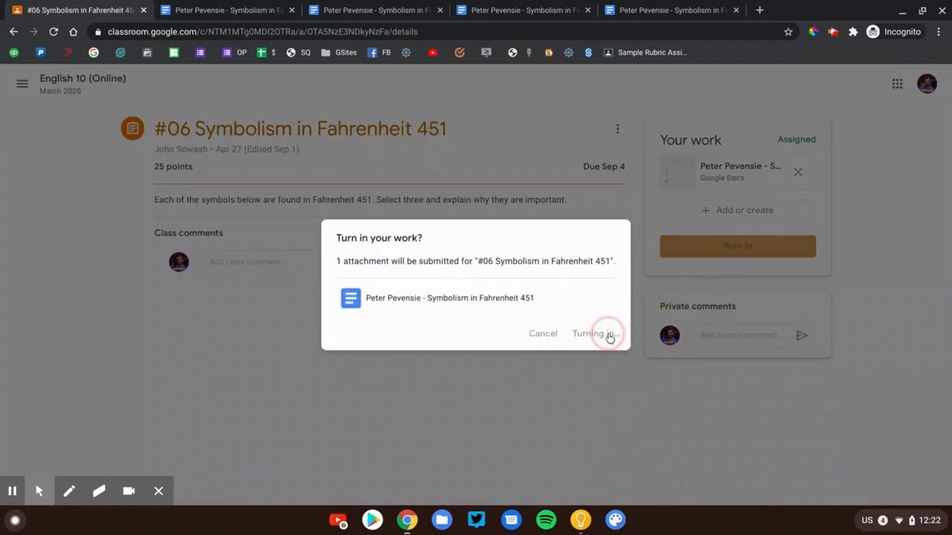
left_click(595, 333)
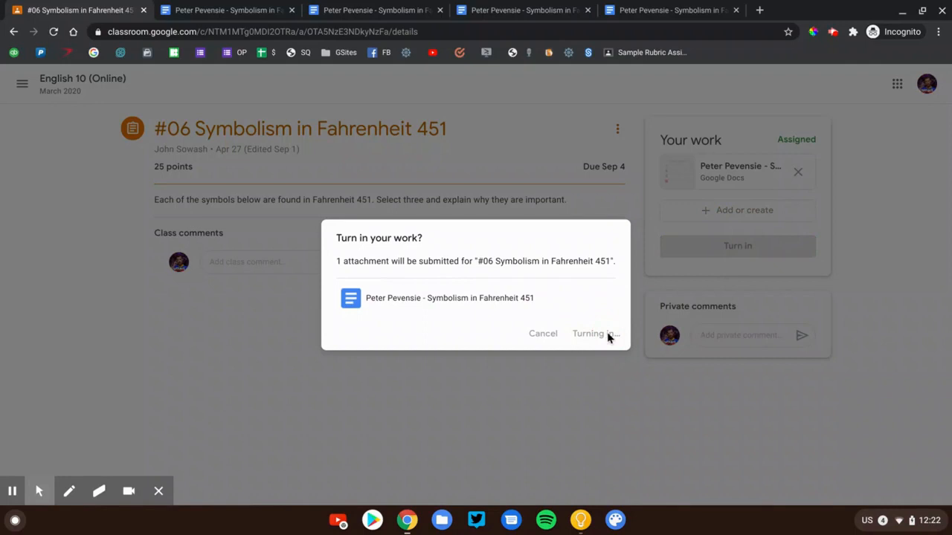
left_click(591, 333)
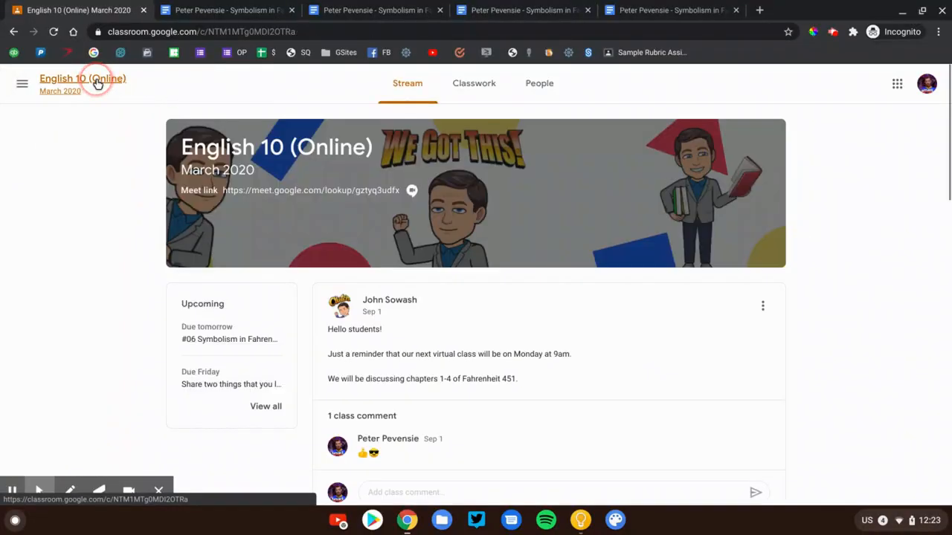
Return to English 10's Classwork list and expand the #04 question's reminders
left_click(473, 82)
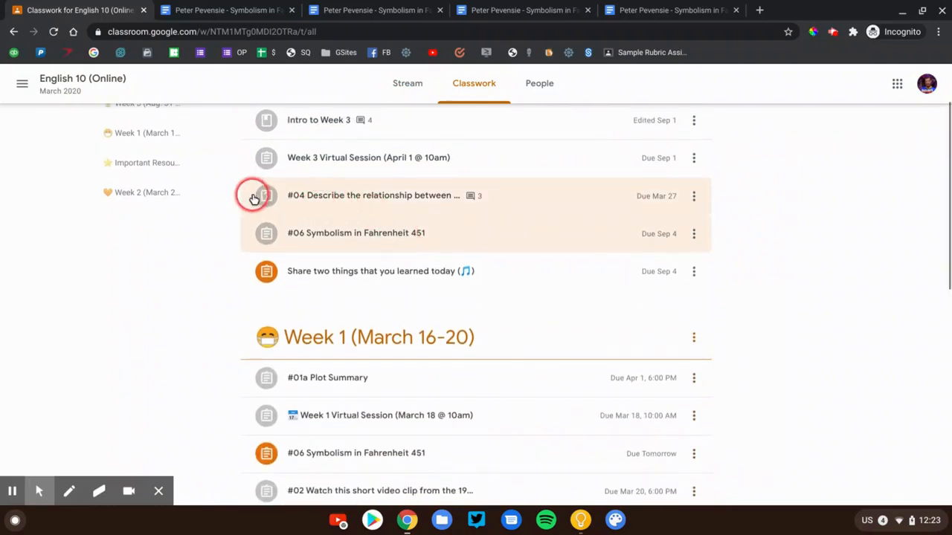
left_click(253, 198)
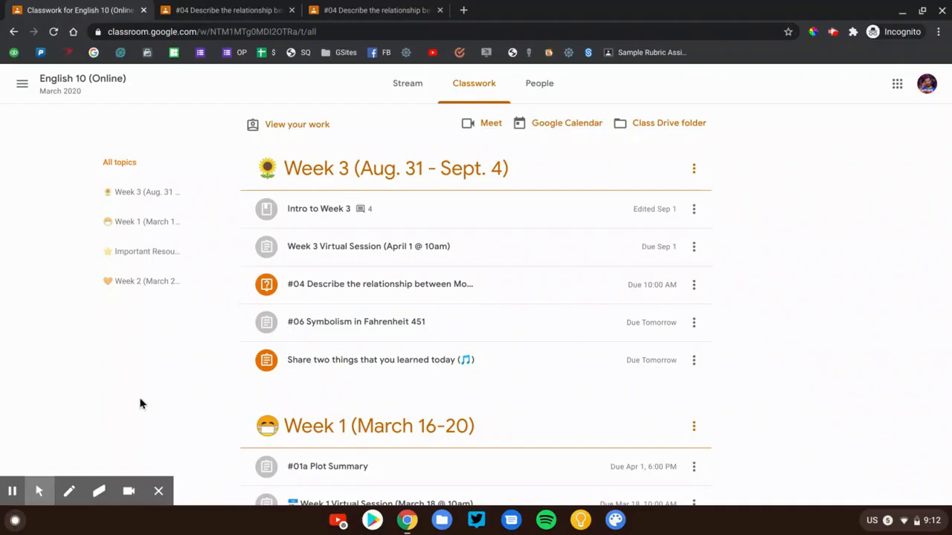
mouse_move(272, 341)
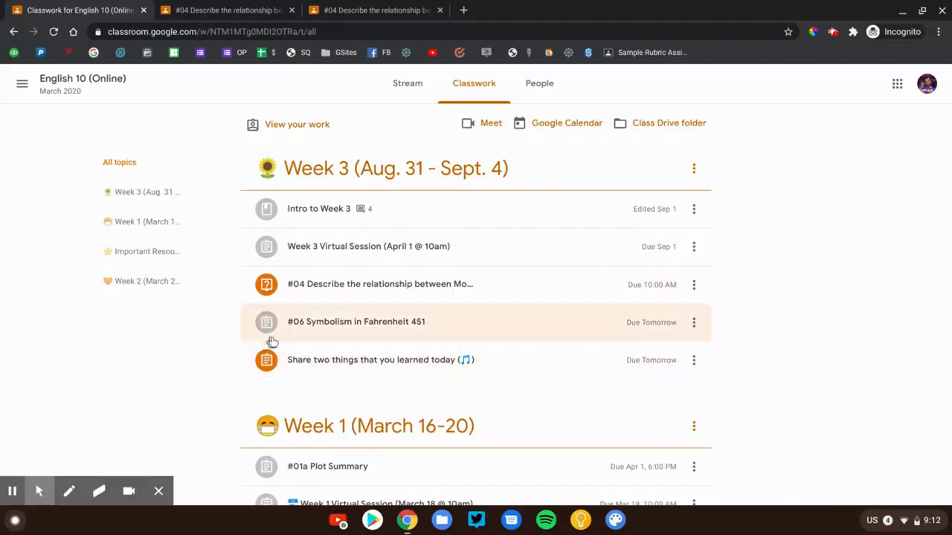
mouse_move(527, 288)
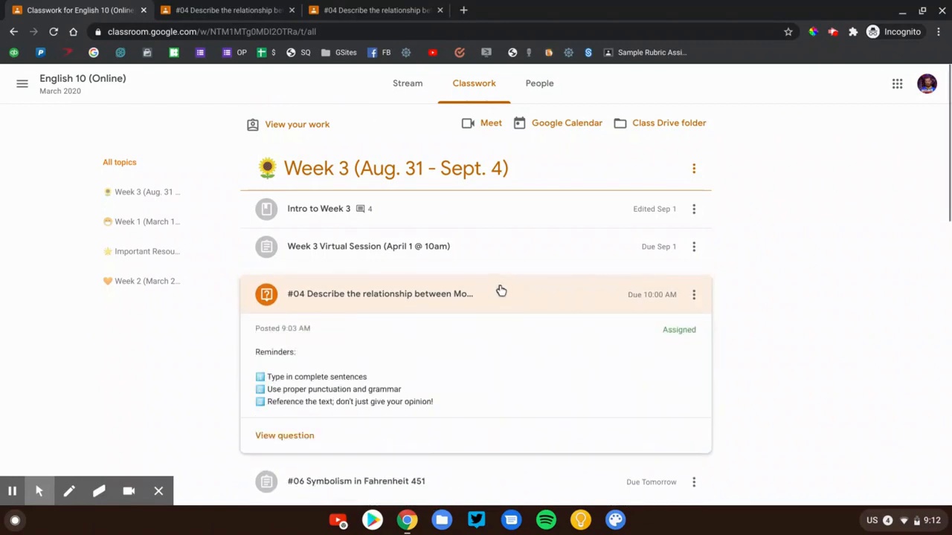
mouse_move(466, 359)
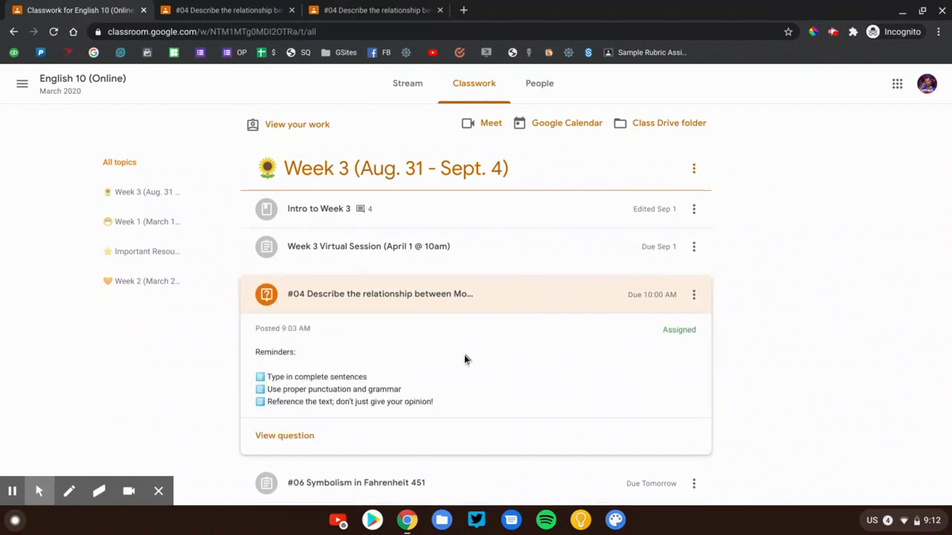
mouse_move(423, 427)
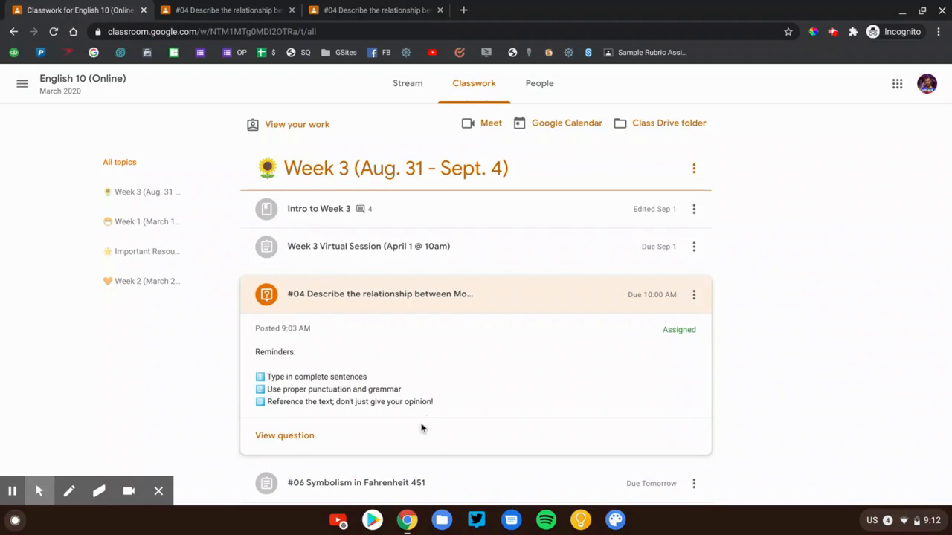
mouse_move(265, 450)
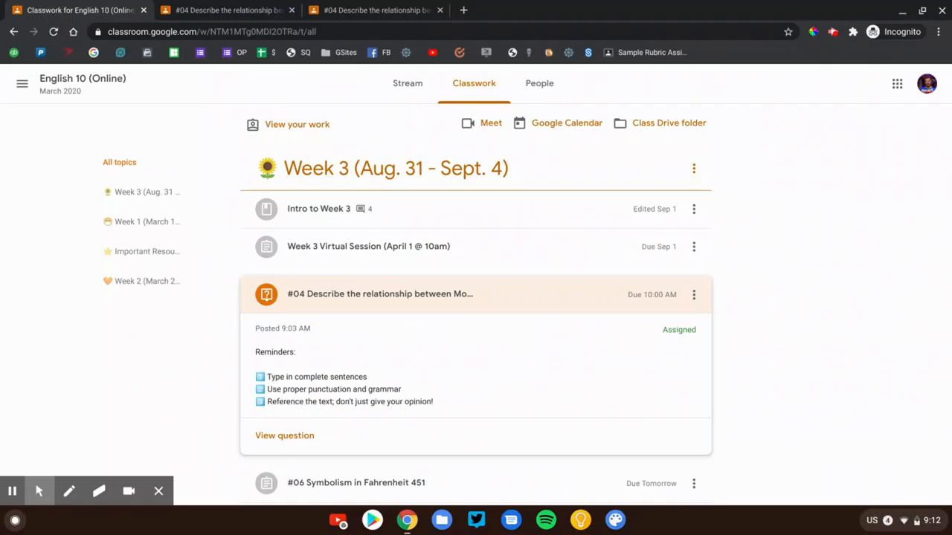
Answer #04 that Clarisse gets Montag to begin questioning, and turn it in
left_click(284, 435)
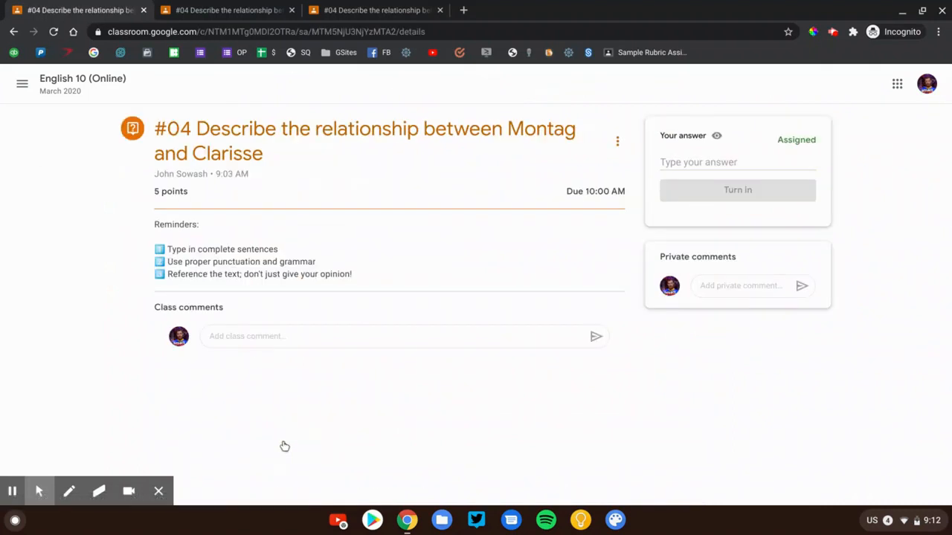
mouse_move(466, 354)
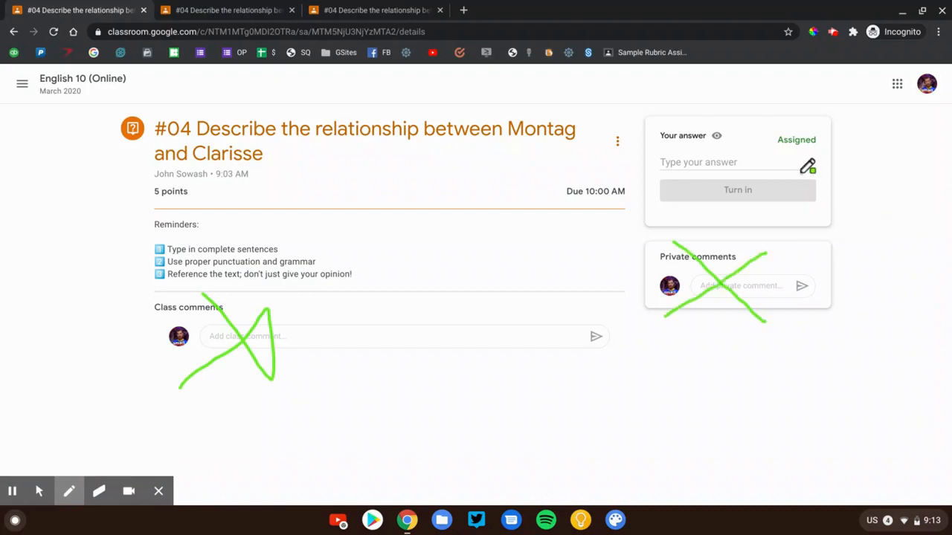
left_click(725, 162)
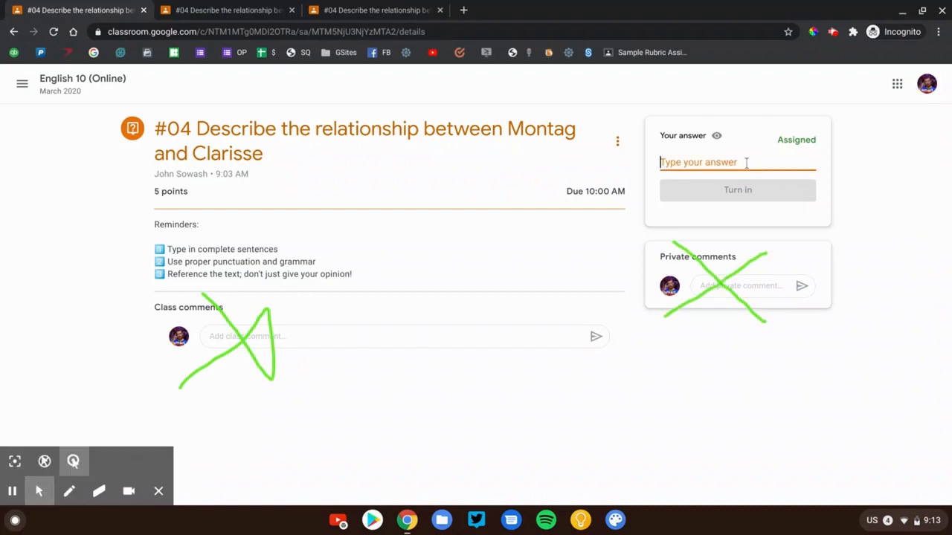
type("Clarisse's most important function in the novel is to get Montag to begin to question his role as a fireman and the futuristic society's rules and norms in general. Clarisse is innocent and has not yet been victim to the societal brainwashing. She is a direct contrast to Montag's wife Mildred.")
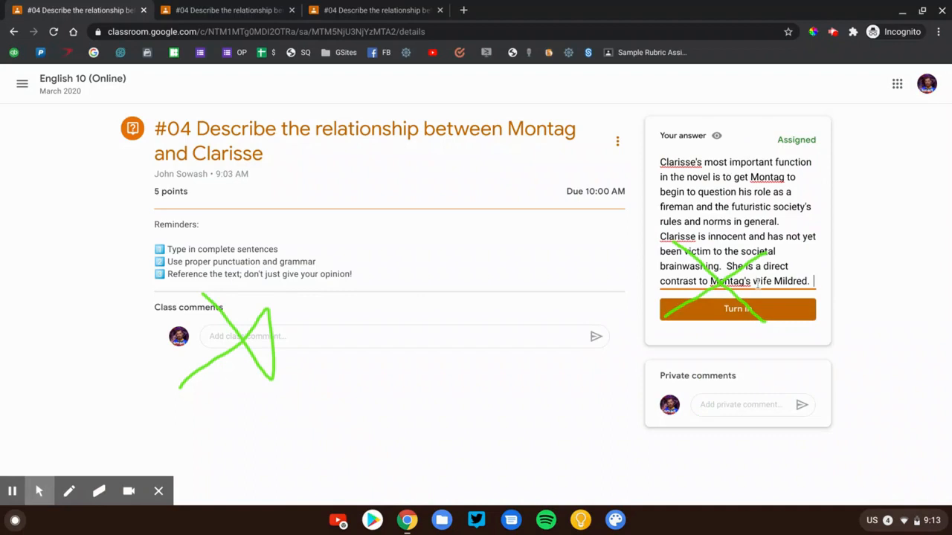
left_click(99, 491)
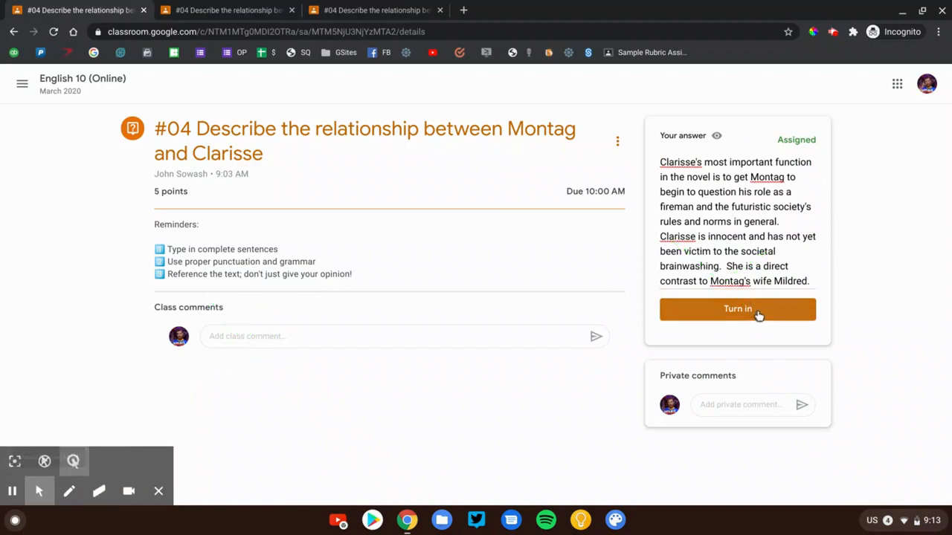
left_click(737, 309)
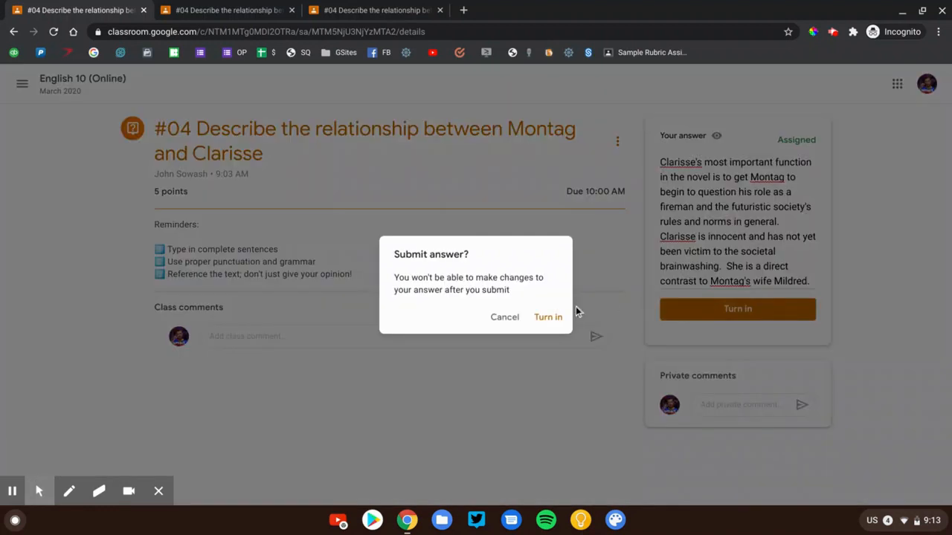
left_click(548, 316)
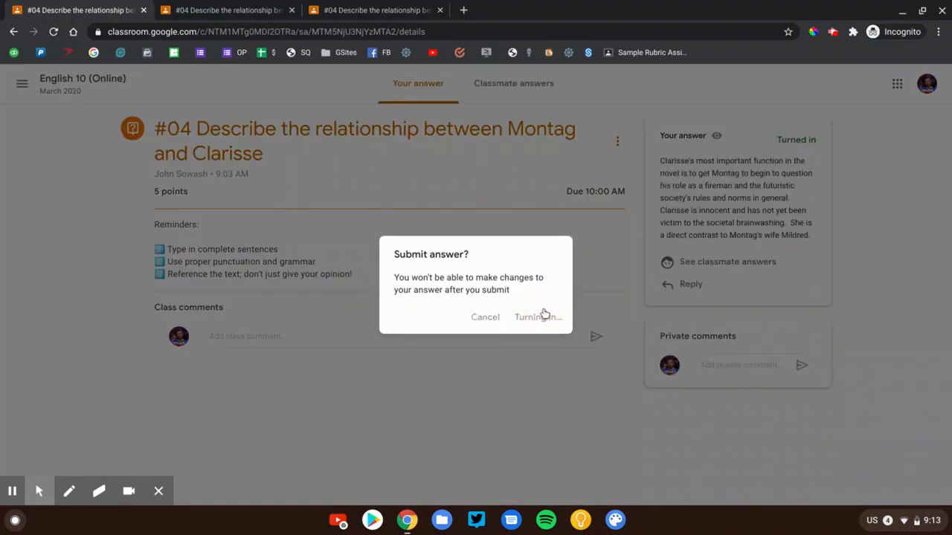